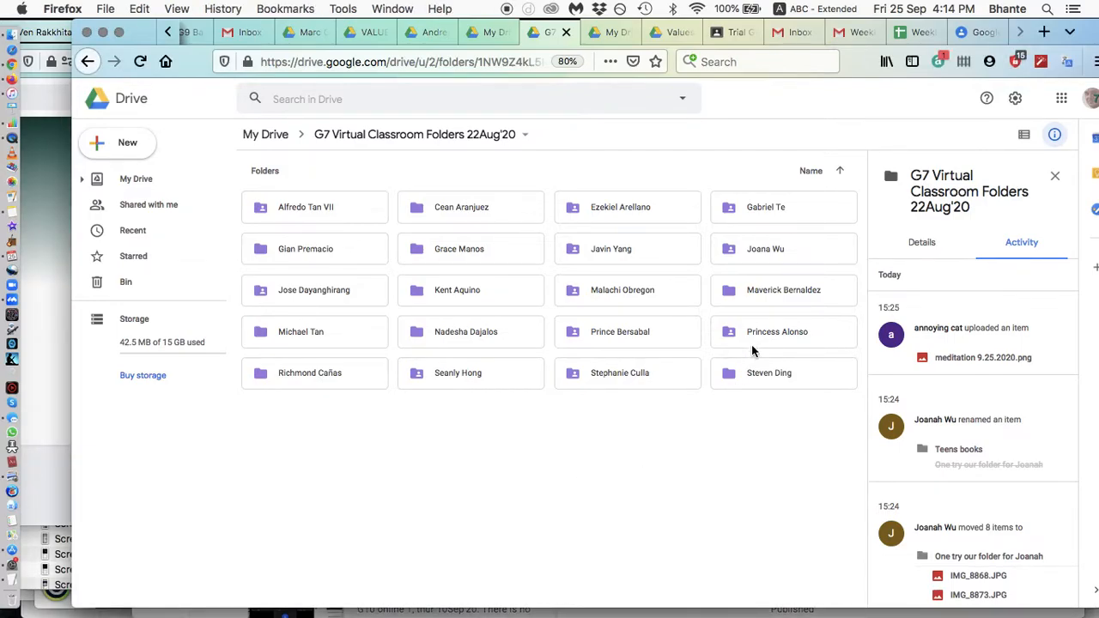
{"action": "left_click", "coordinate": [776, 331]}
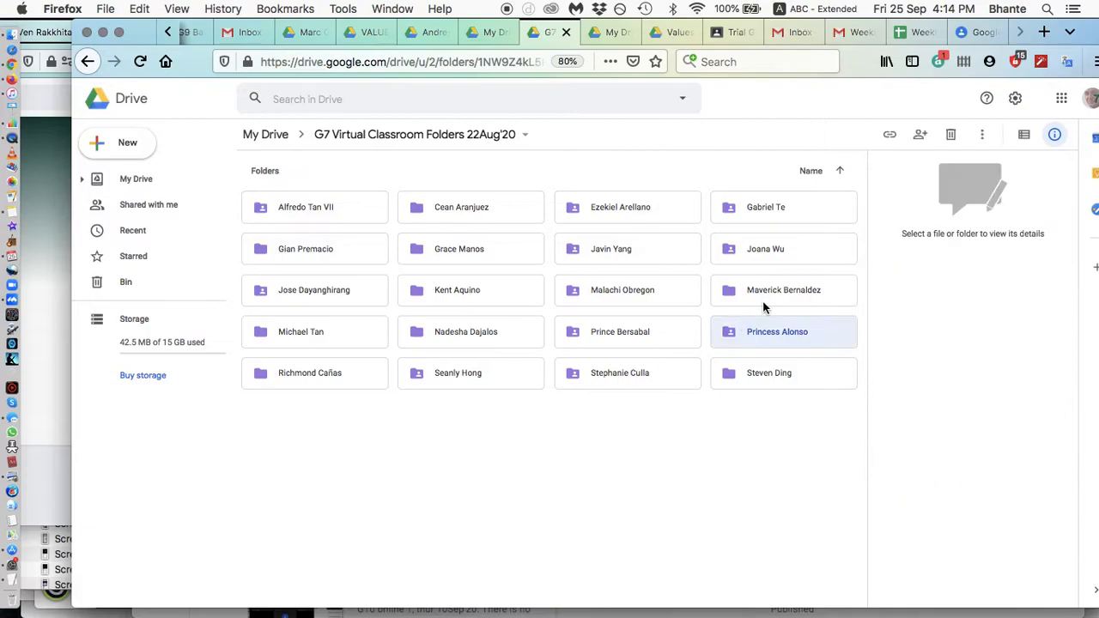
{"action": "left_click", "coordinate": [777, 331]}
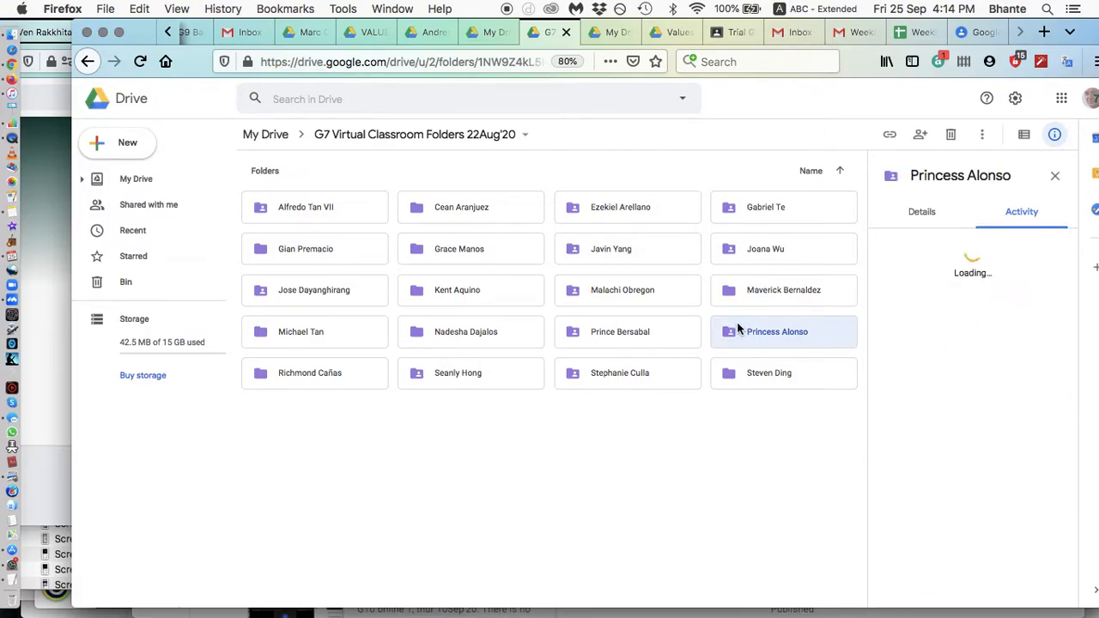
{"action": "double_click", "coordinate": [777, 331]}
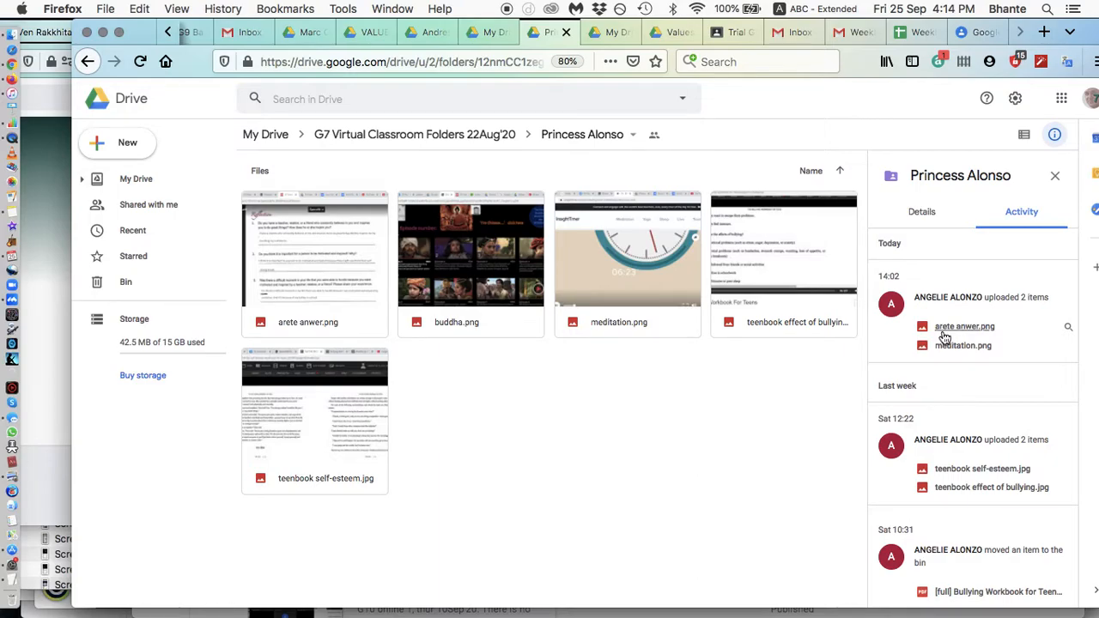
{"action": "mouse_move", "coordinate": [946, 351]}
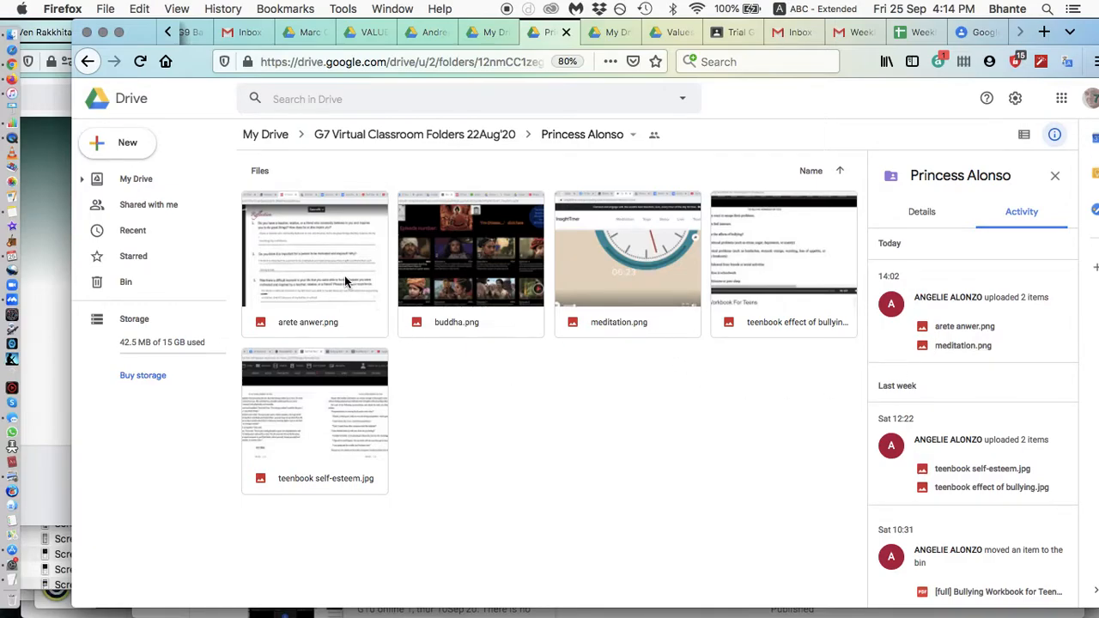
{"action": "left_click", "coordinate": [314, 248]}
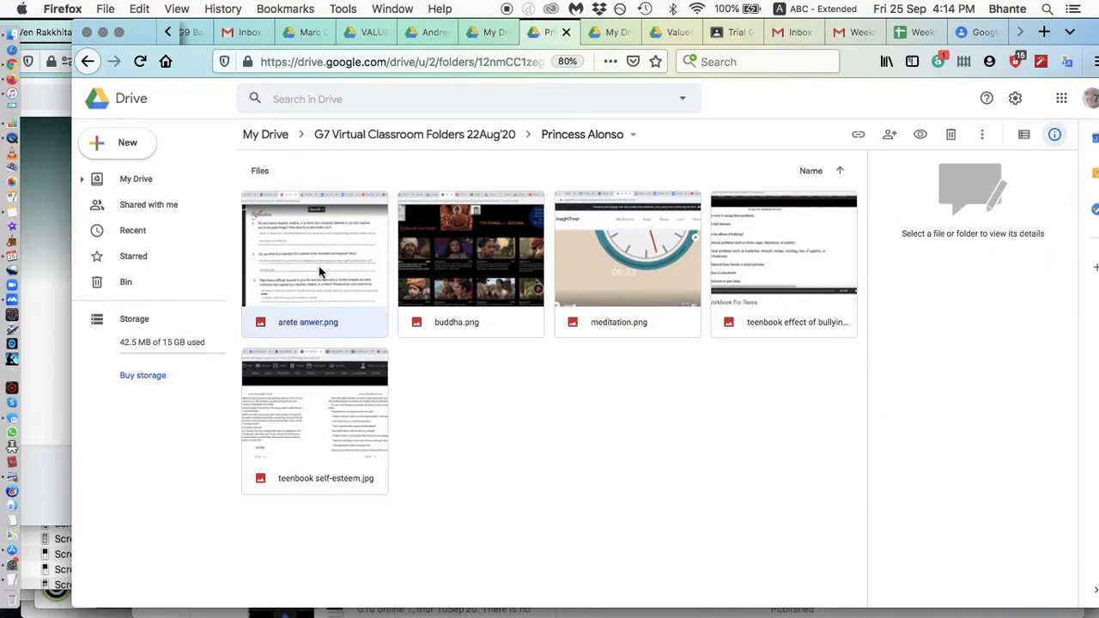
{"action": "left_click", "coordinate": [314, 249]}
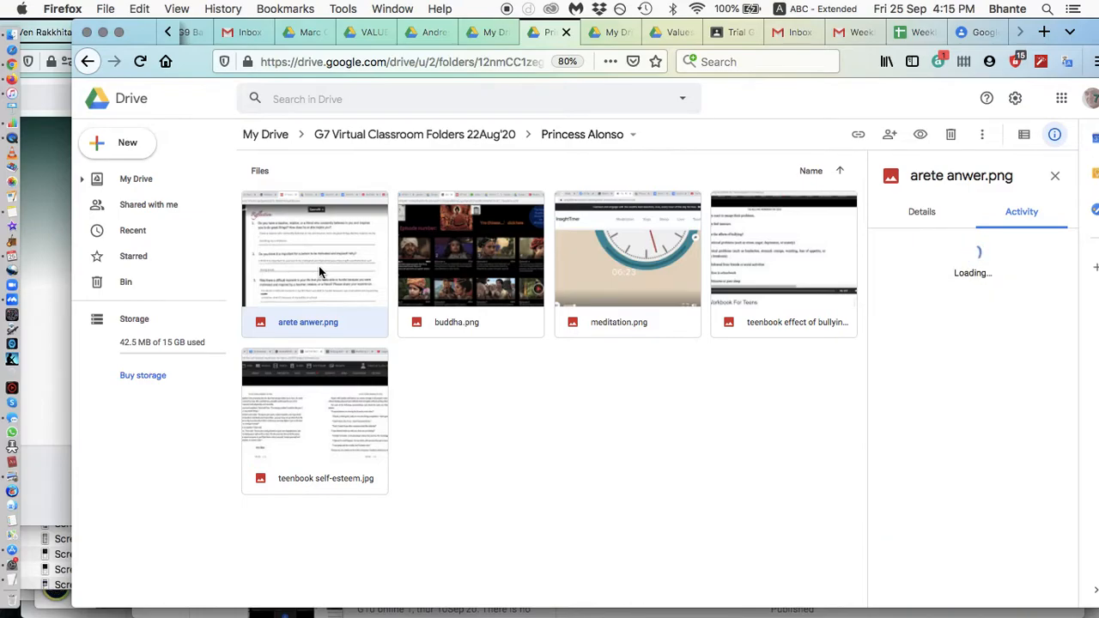
Preview arete anwer.png, showing her answers to the Reflection questions
{"action": "double_click", "coordinate": [315, 248]}
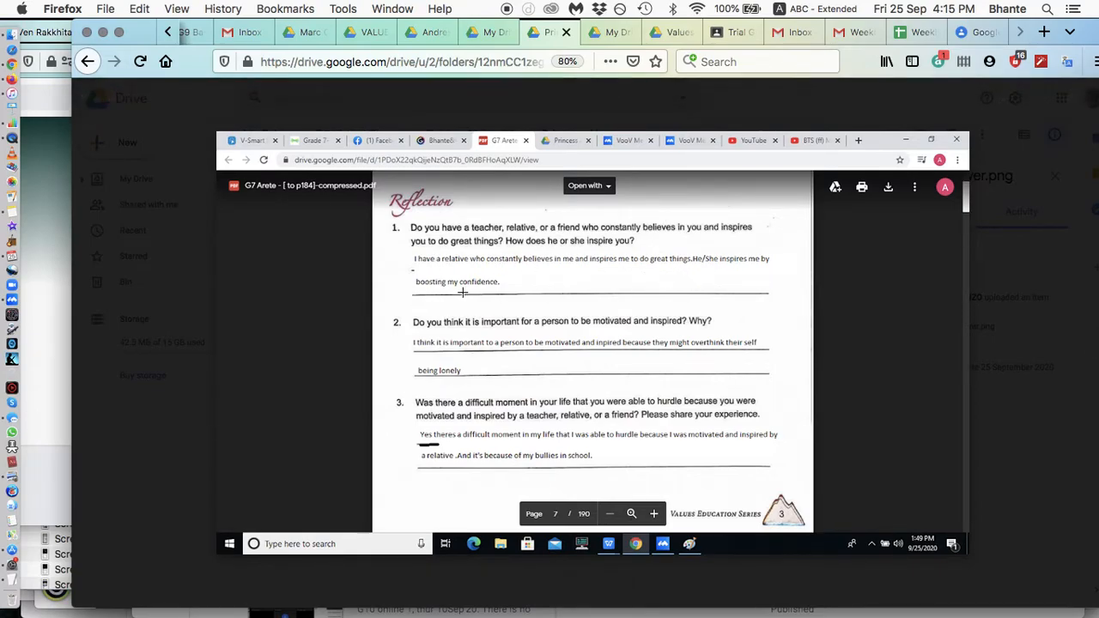
{"action": "mouse_move", "coordinate": [473, 354]}
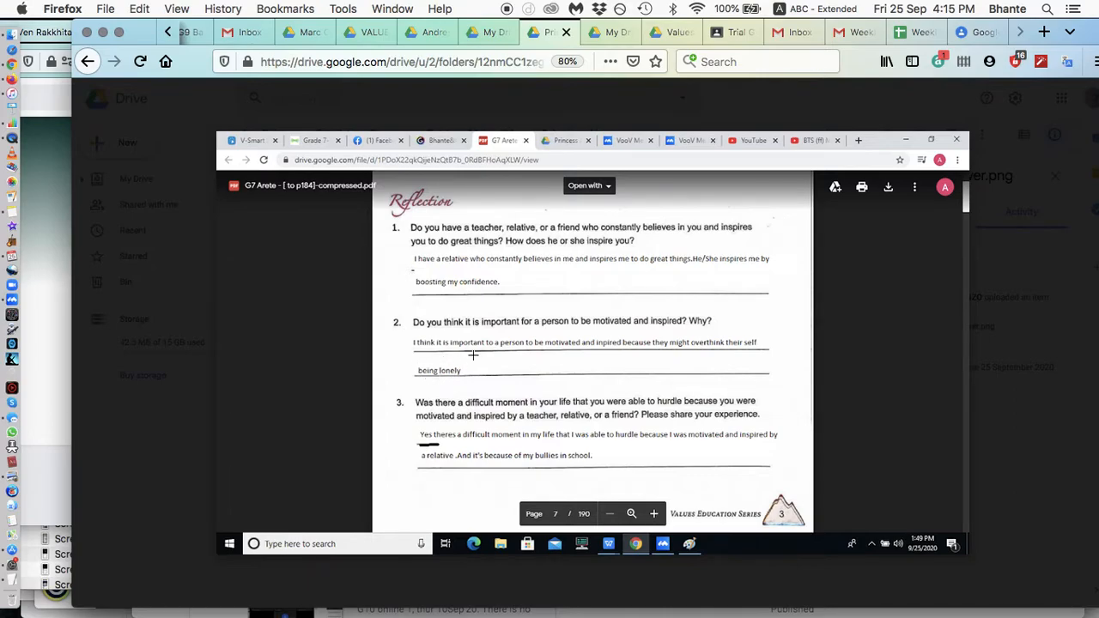
{"action": "mouse_move", "coordinate": [594, 266]}
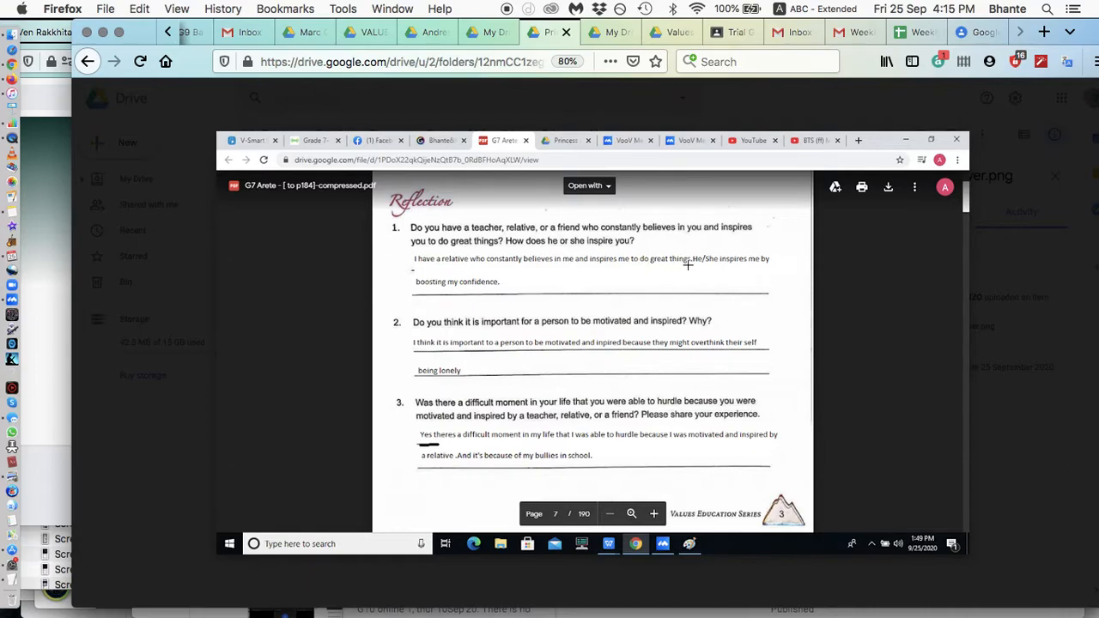
{"action": "mouse_move", "coordinate": [727, 255]}
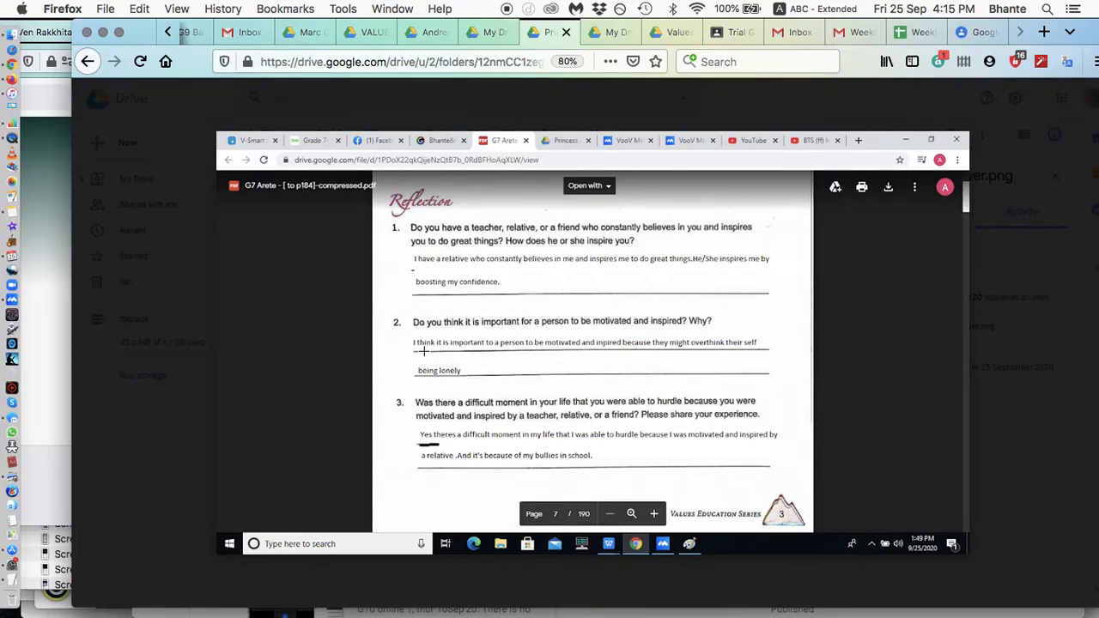
{"action": "mouse_move", "coordinate": [582, 351]}
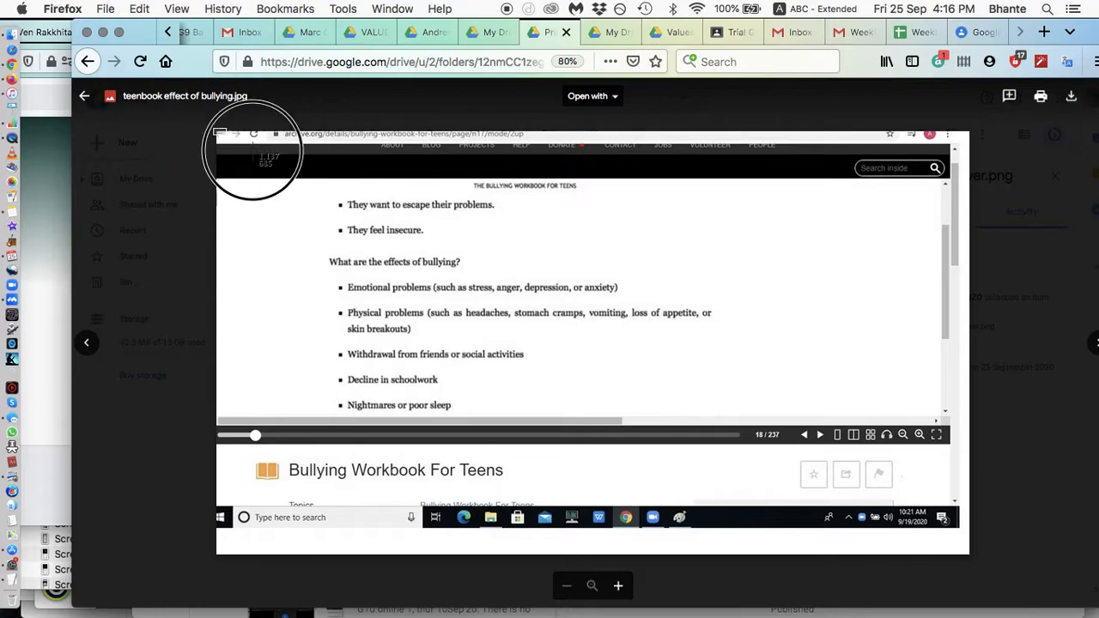
{"action": "mouse_move", "coordinate": [960, 551]}
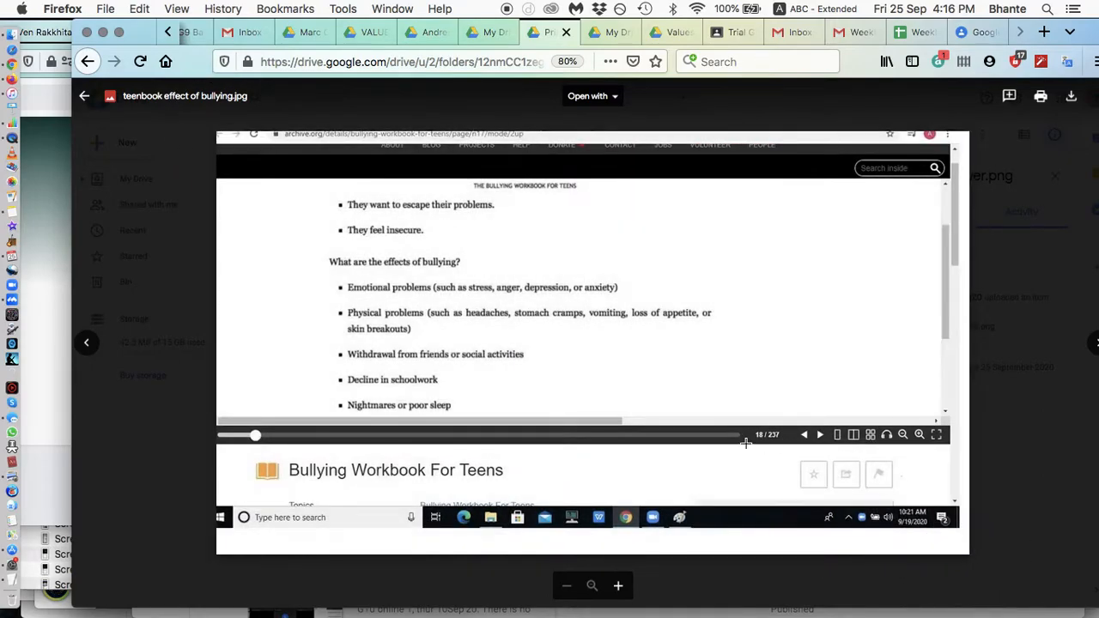
{"action": "mouse_move", "coordinate": [756, 450]}
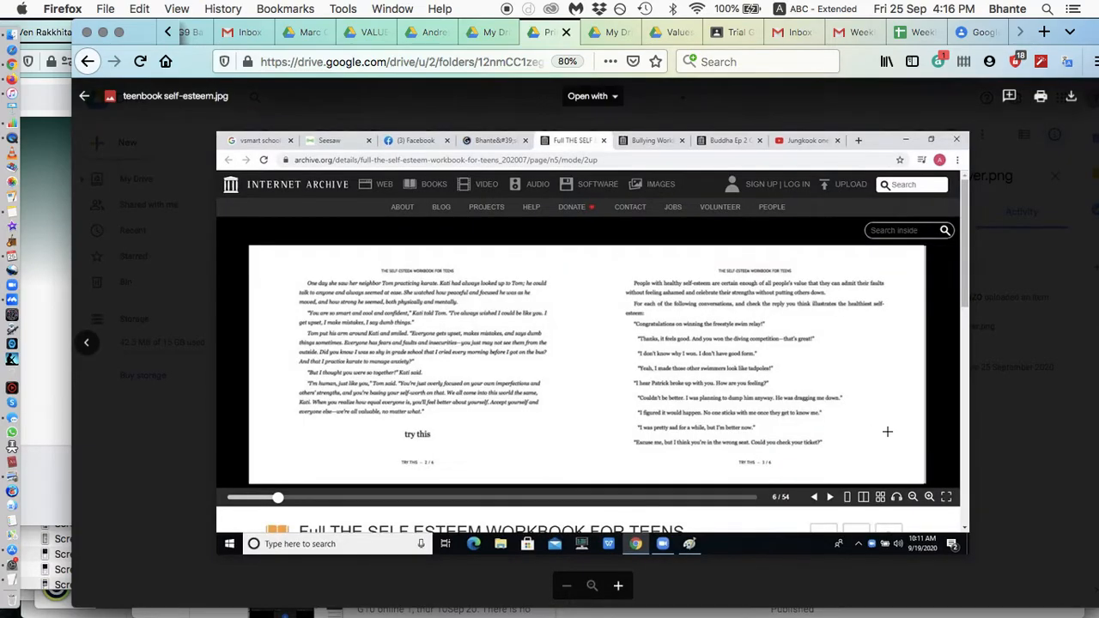
{"action": "mouse_move", "coordinate": [553, 312]}
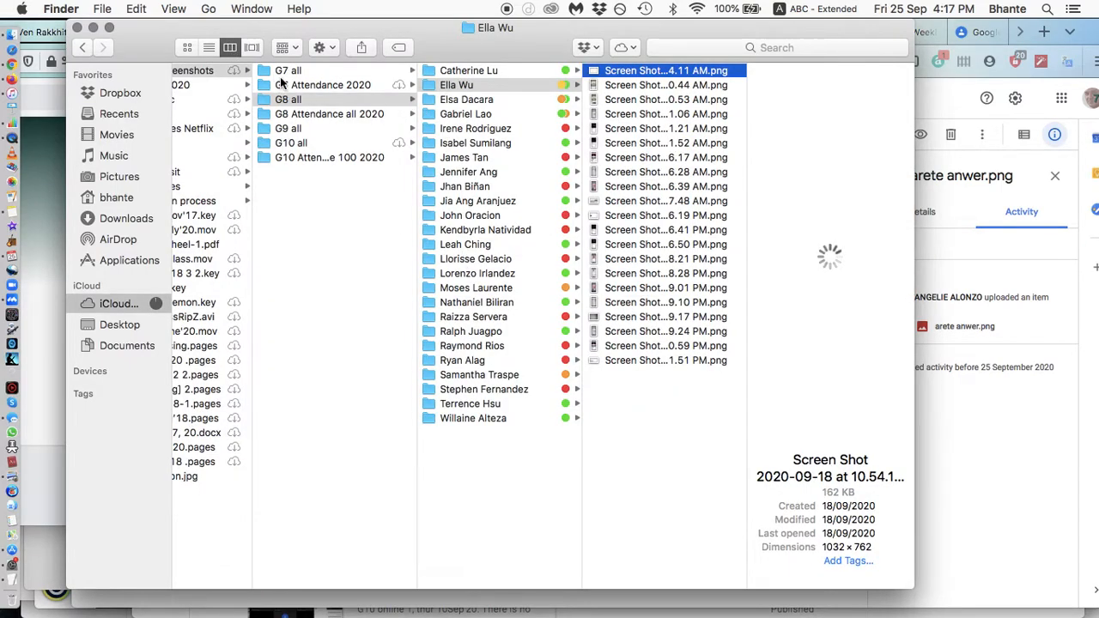
Open G7 all, then bring Desktop forward and preview the 1.45.16 PM screenshot
{"action": "left_click", "coordinate": [288, 70]}
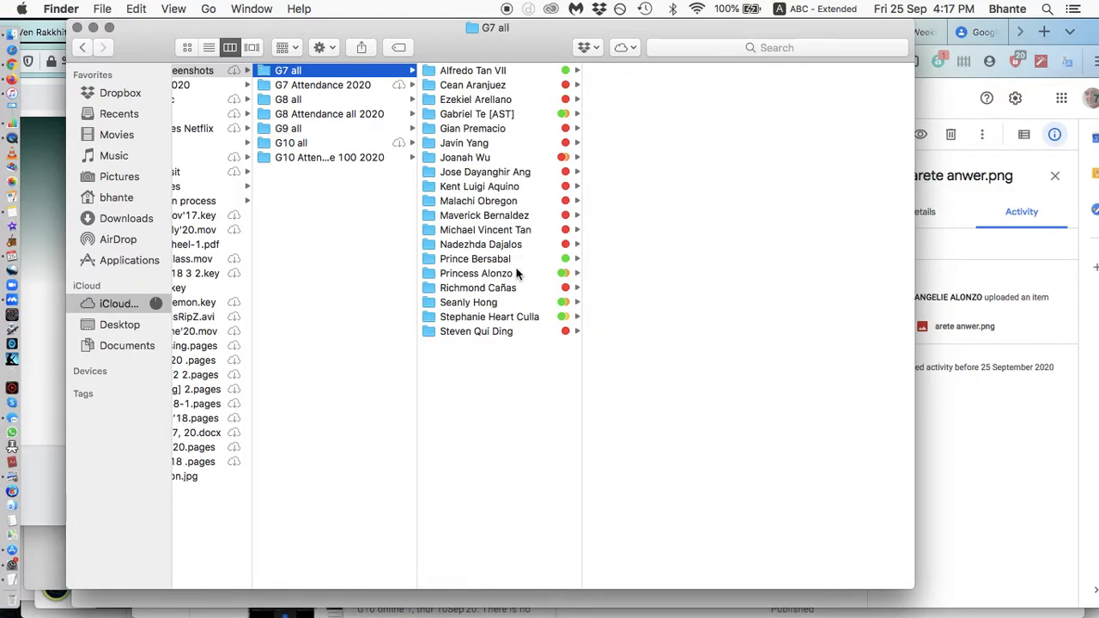
{"action": "left_click", "coordinate": [476, 273]}
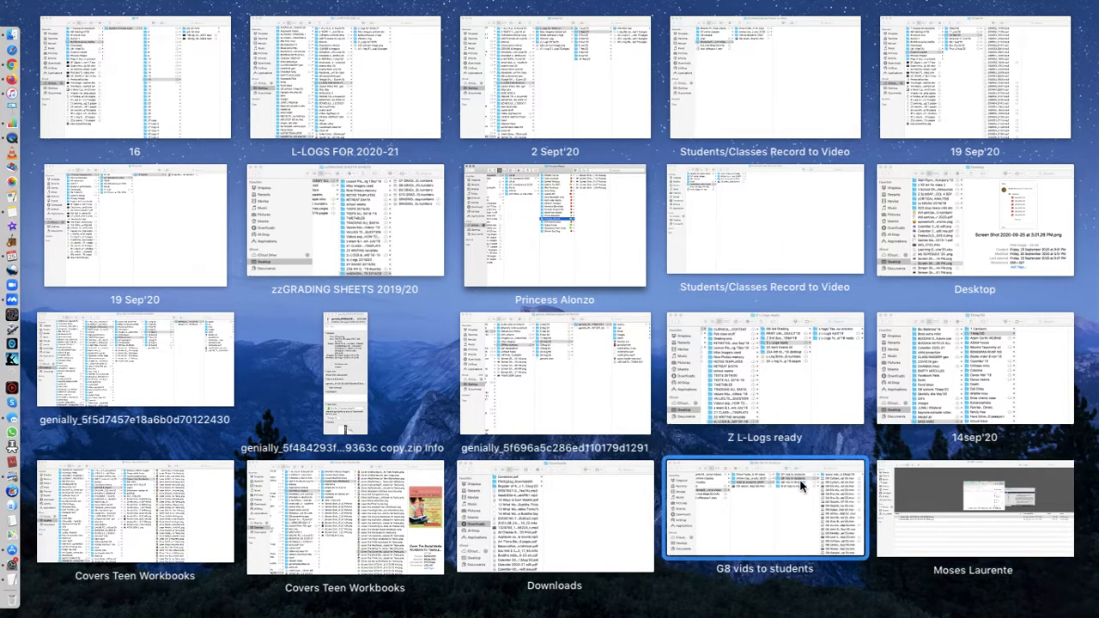
{"action": "left_click", "coordinate": [553, 515]}
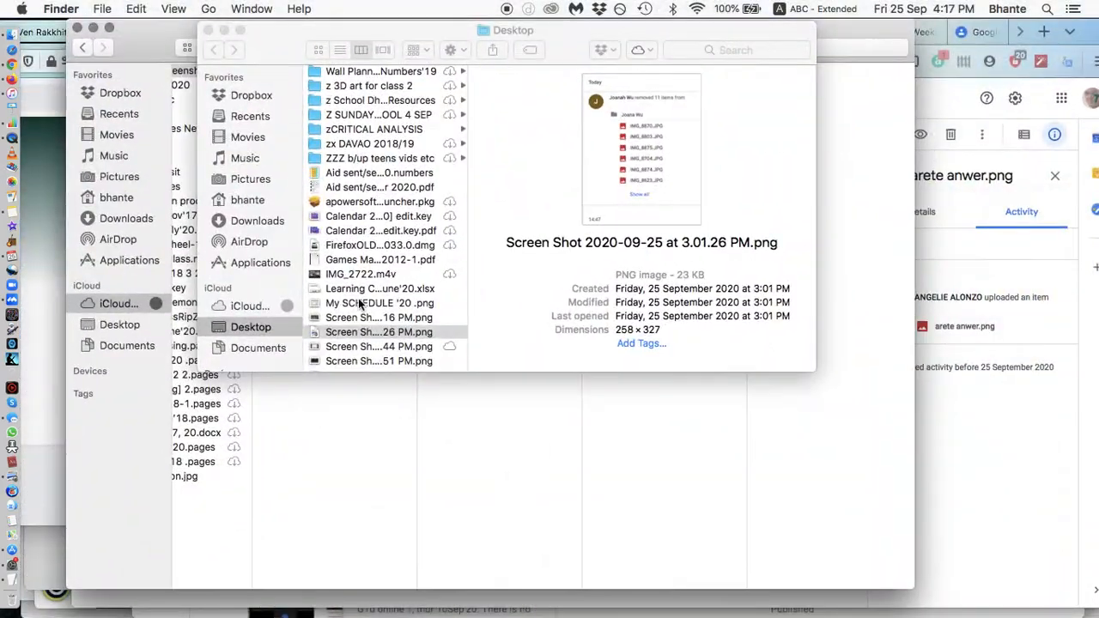
{"action": "left_click", "coordinate": [379, 317]}
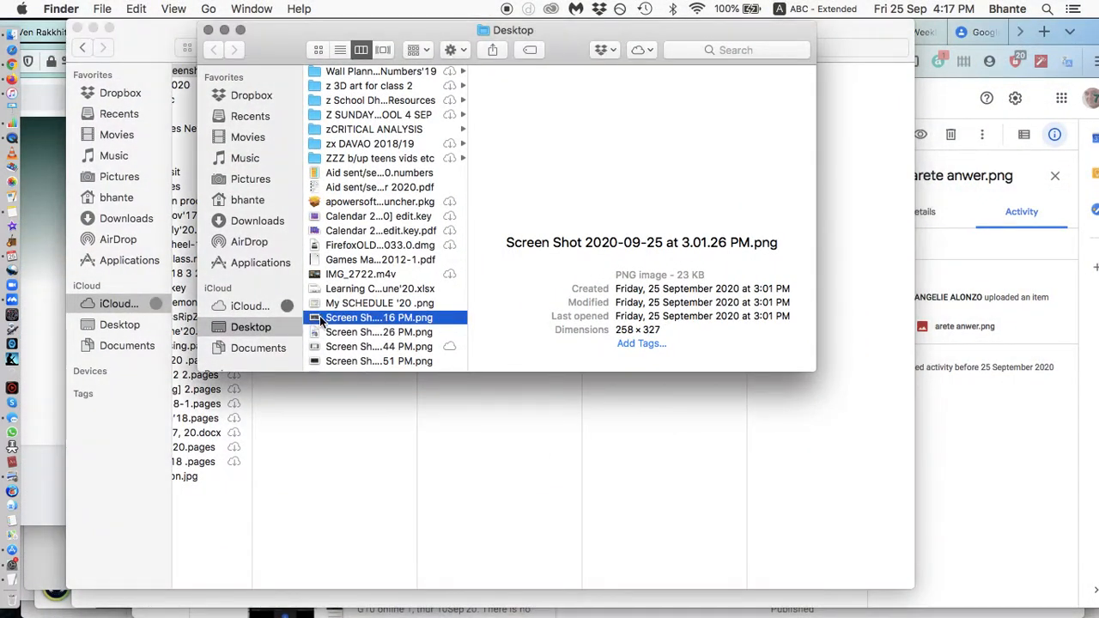
{"action": "left_click", "coordinate": [379, 332]}
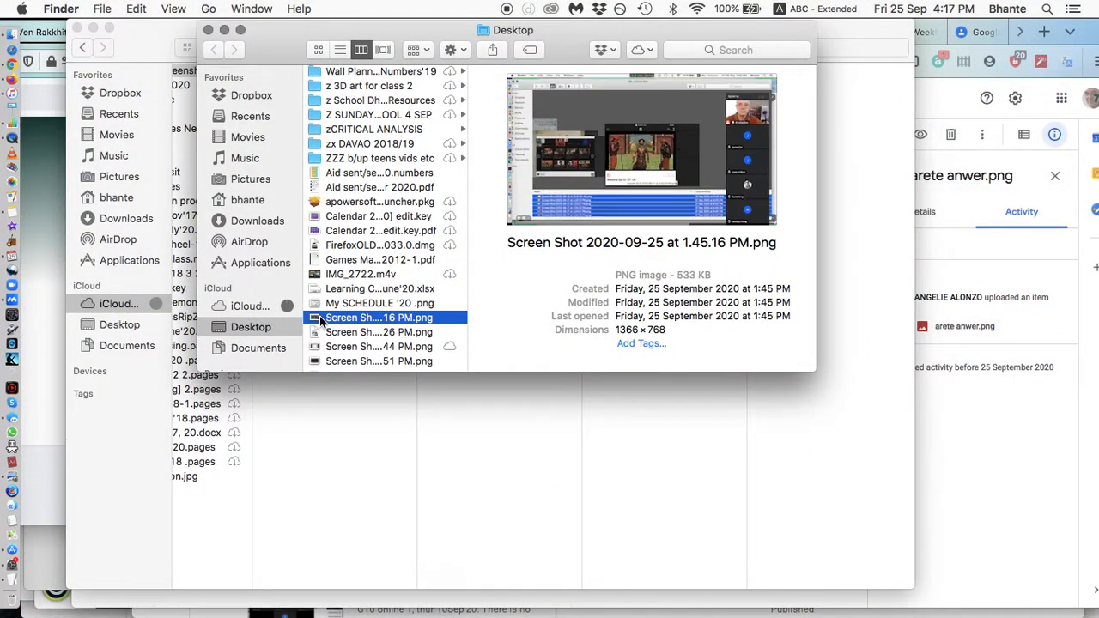
{"action": "left_click", "coordinate": [379, 332]}
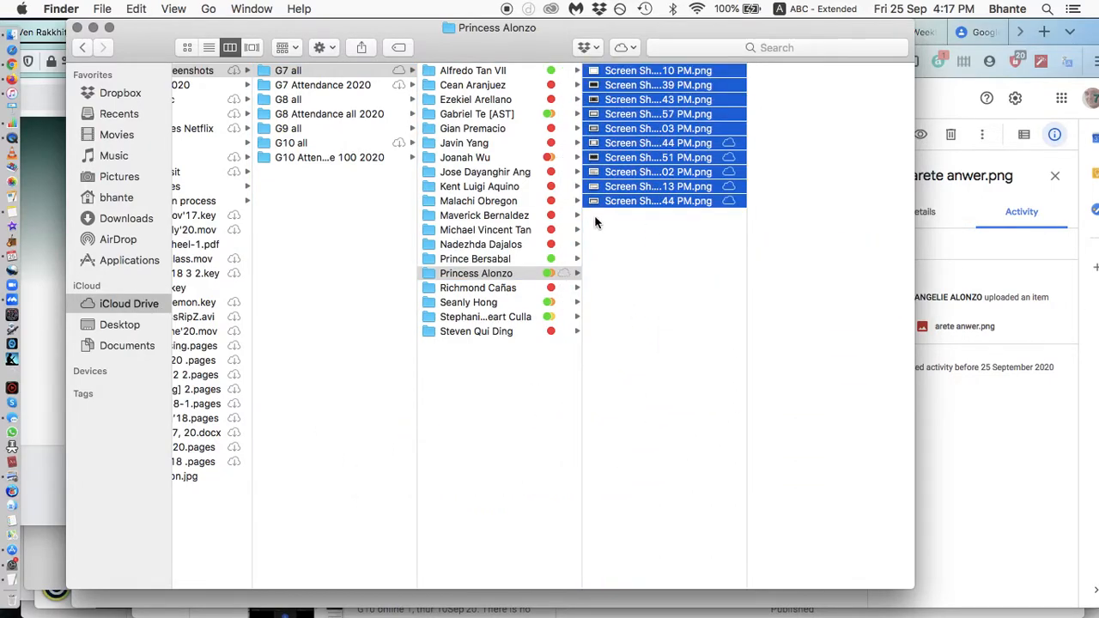
Show the Princess Alonzo folder under G7 all in column view
{"action": "left_click", "coordinate": [251, 47]}
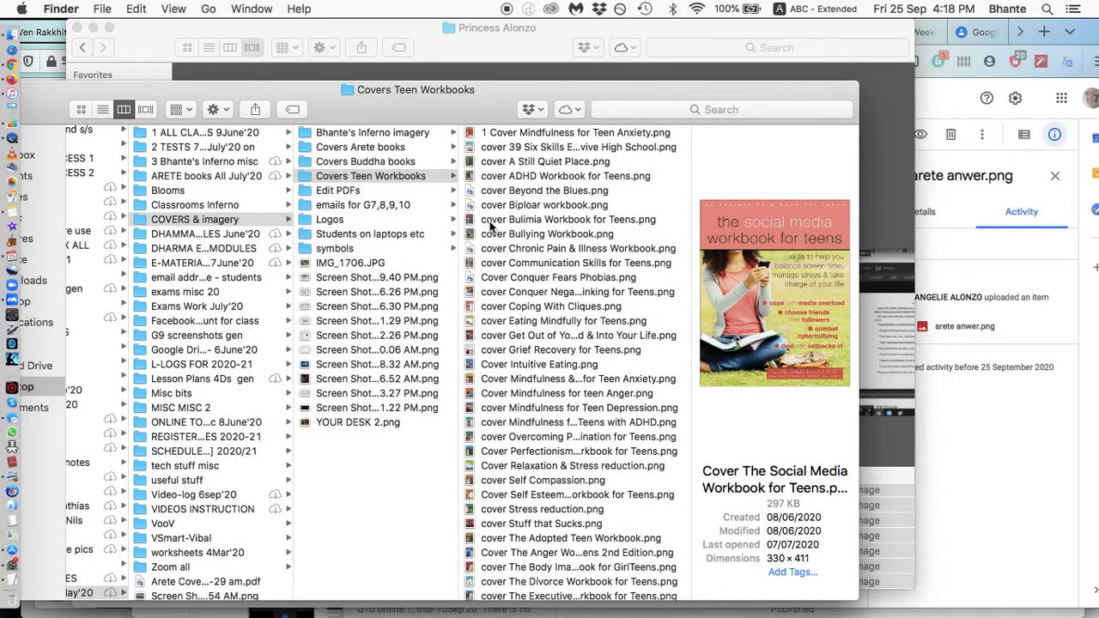
{"action": "left_click", "coordinate": [547, 233]}
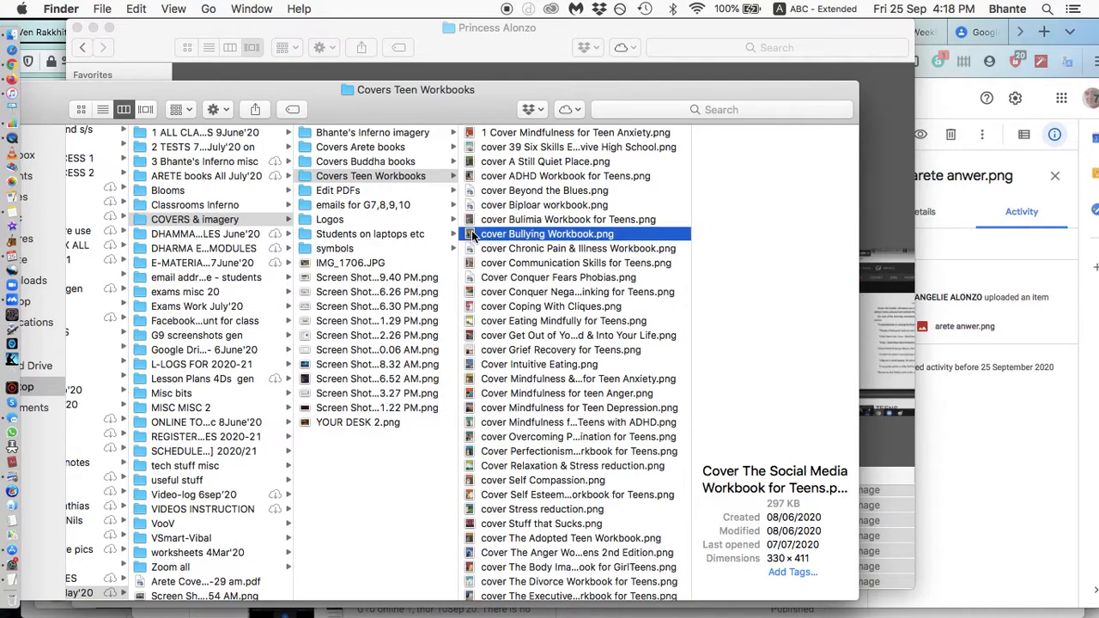
{"action": "left_click", "coordinate": [547, 234]}
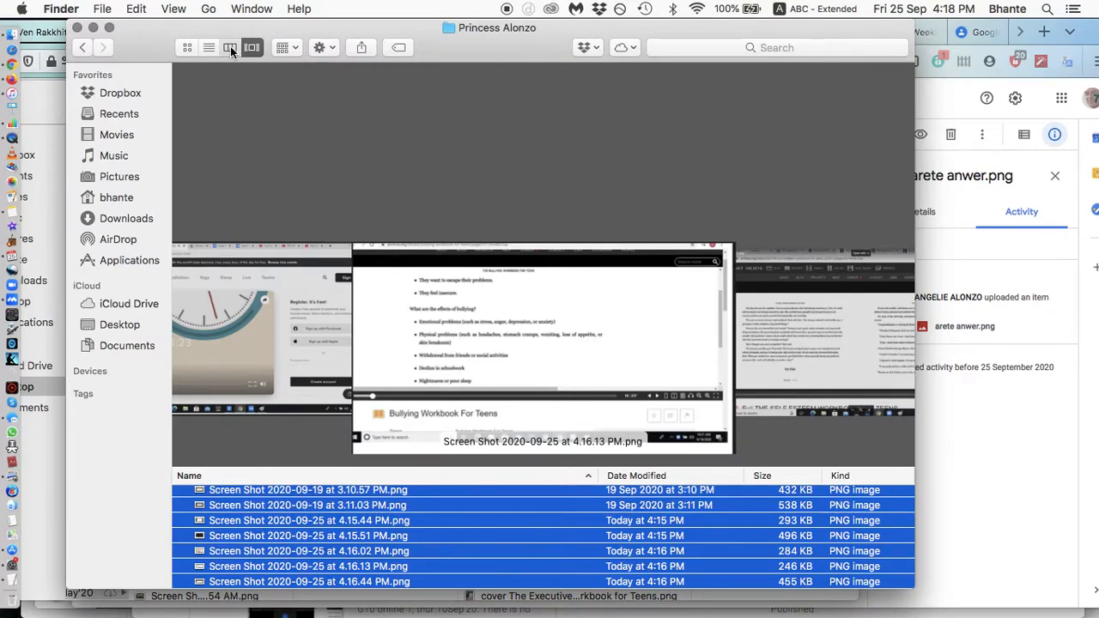
{"action": "left_click", "coordinate": [230, 47]}
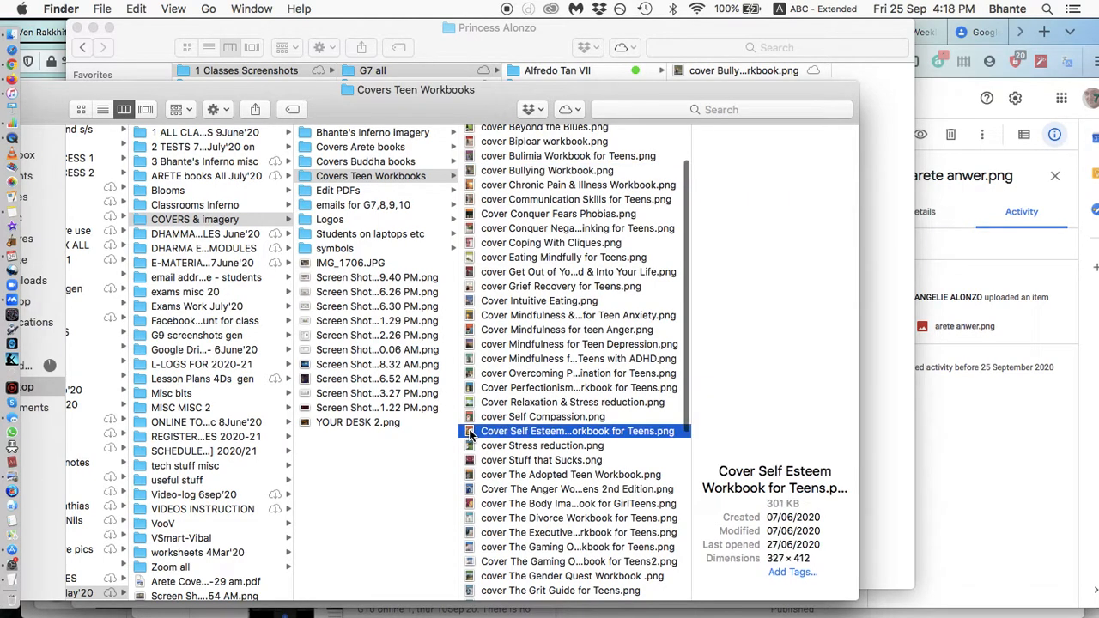
{"action": "left_click", "coordinate": [577, 431]}
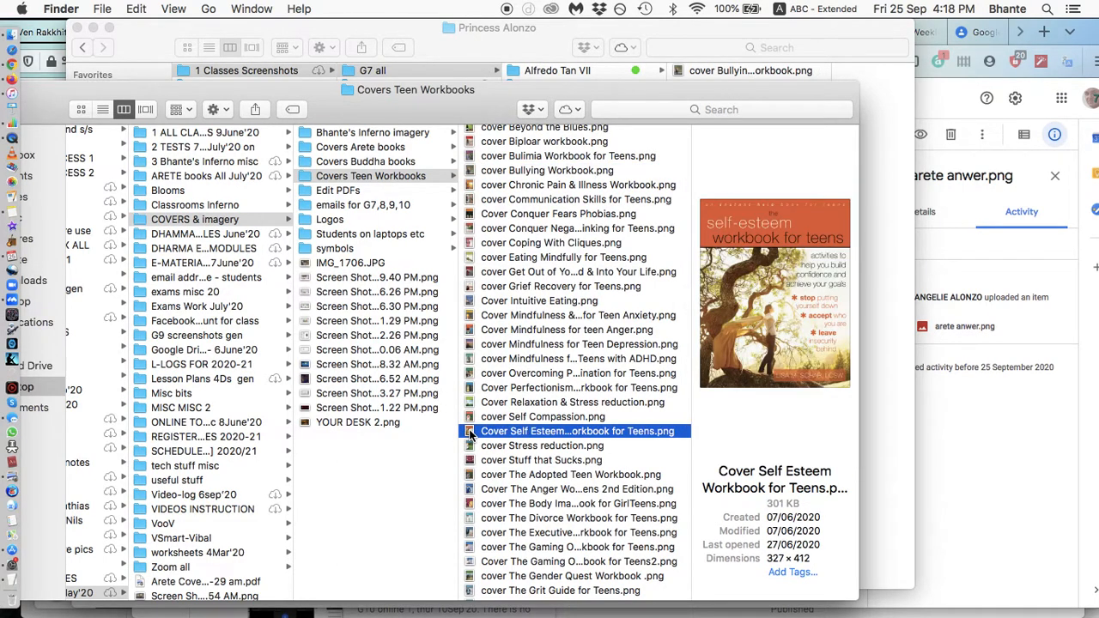
{"action": "mouse_move", "coordinate": [898, 118]}
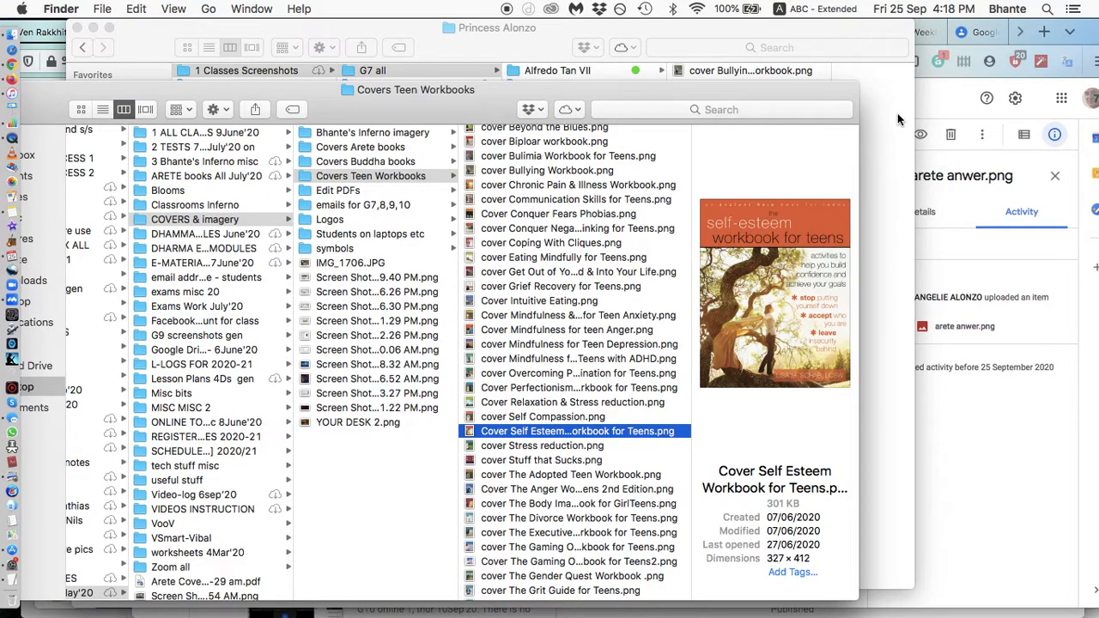
{"action": "mouse_move", "coordinate": [821, 32]}
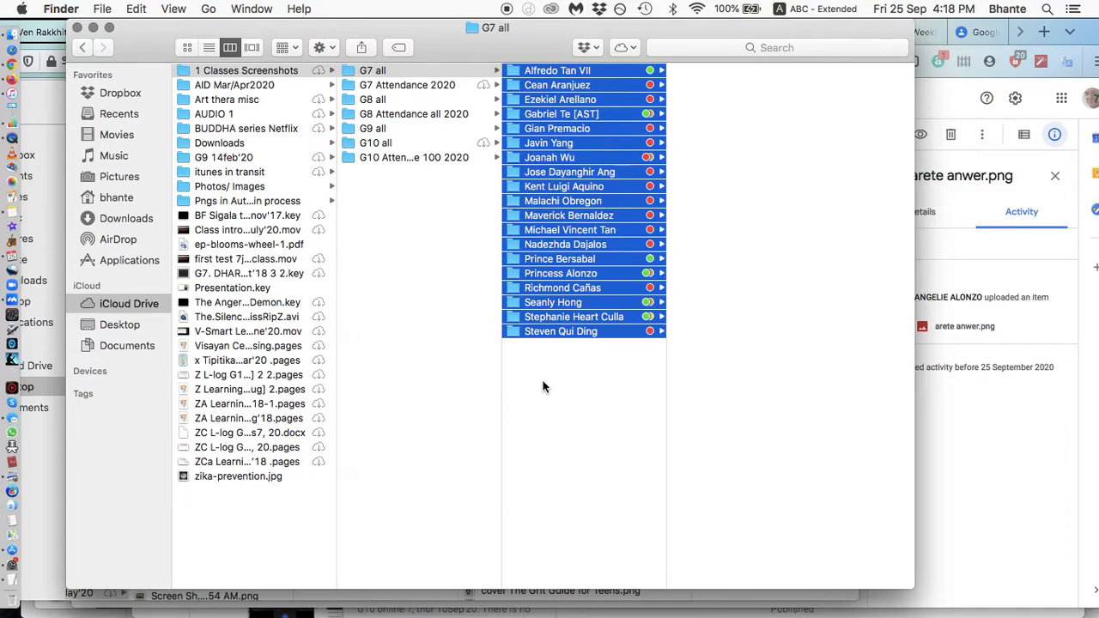
Open a second Finder window listing the Desktop files
{"action": "left_click", "coordinate": [560, 273]}
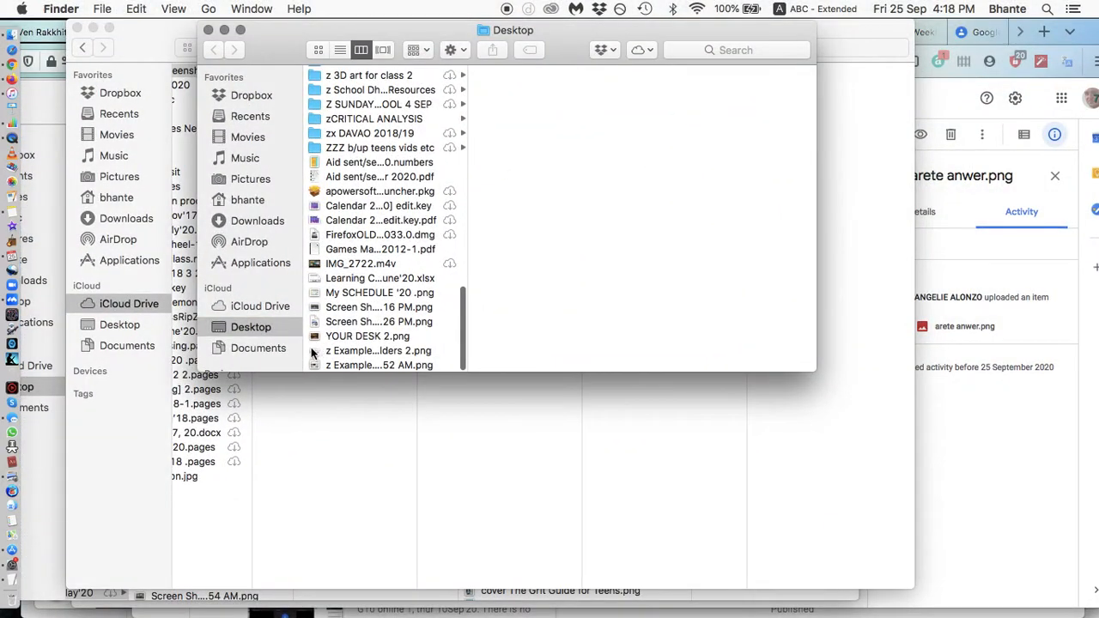
Preview the second z Example screenshot, then start a new folder in Princess Alonso's Drive
{"action": "left_click", "coordinate": [378, 365]}
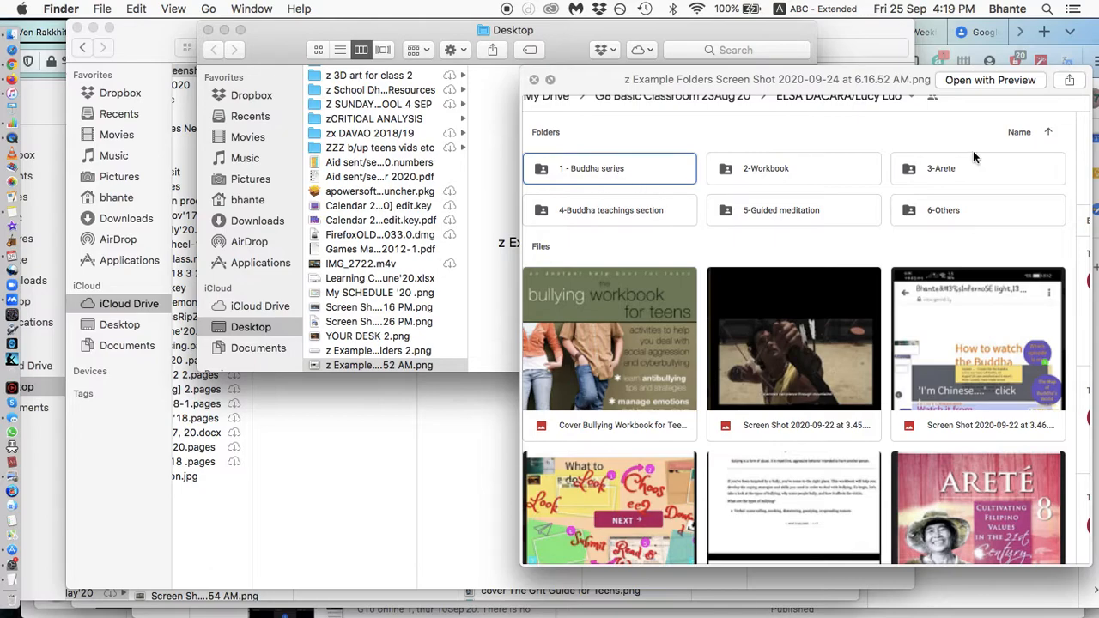
{"action": "mouse_move", "coordinate": [971, 235]}
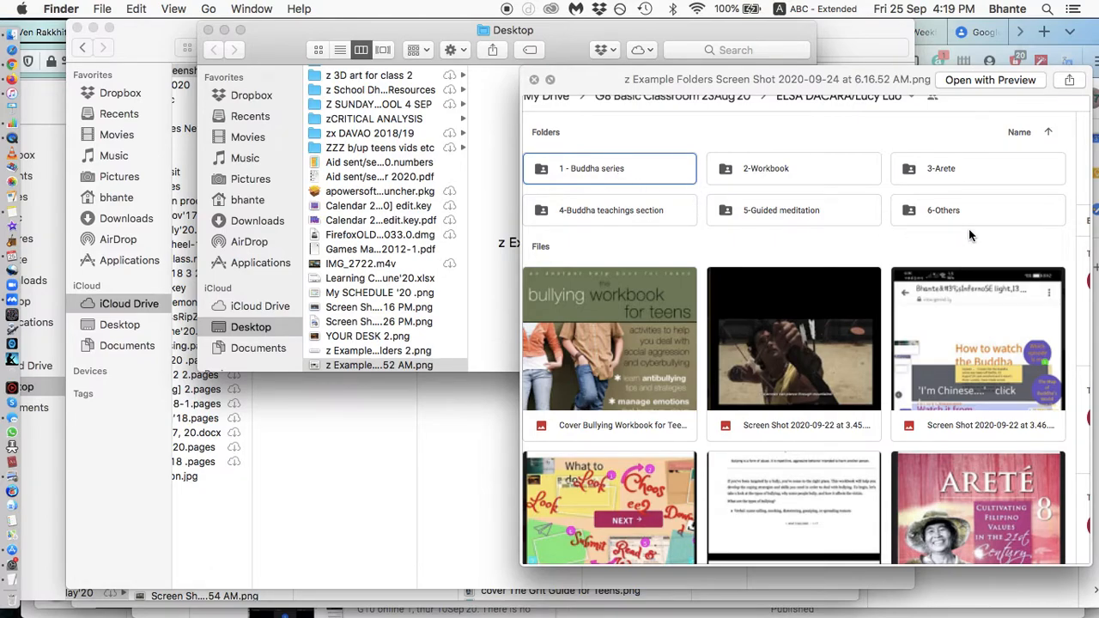
{"action": "mouse_move", "coordinate": [970, 238]}
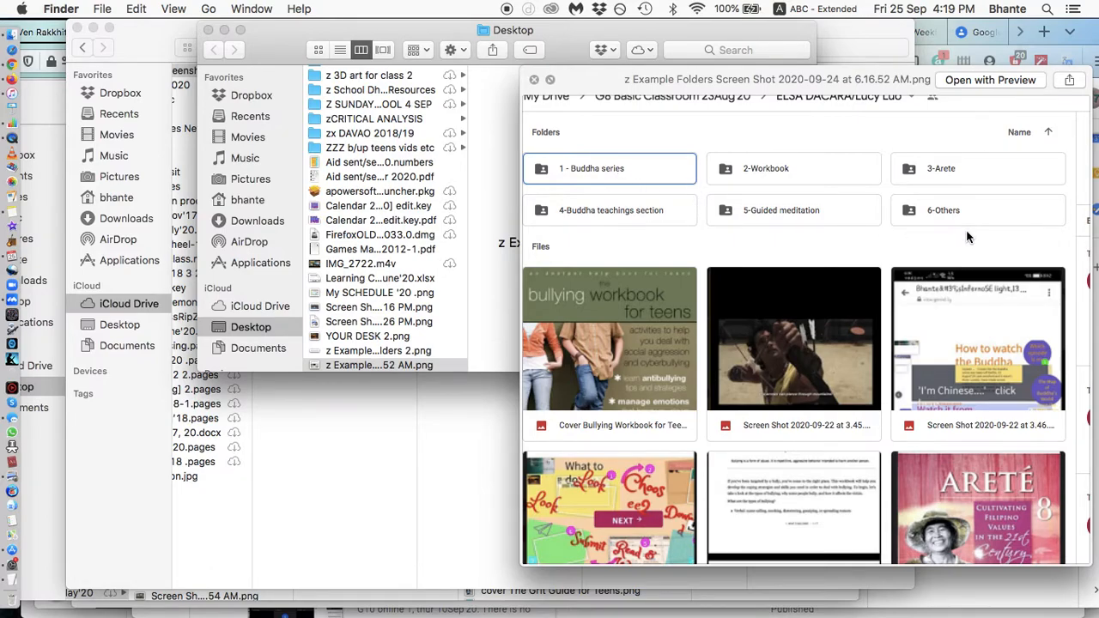
{"action": "mouse_move", "coordinate": [1003, 199]}
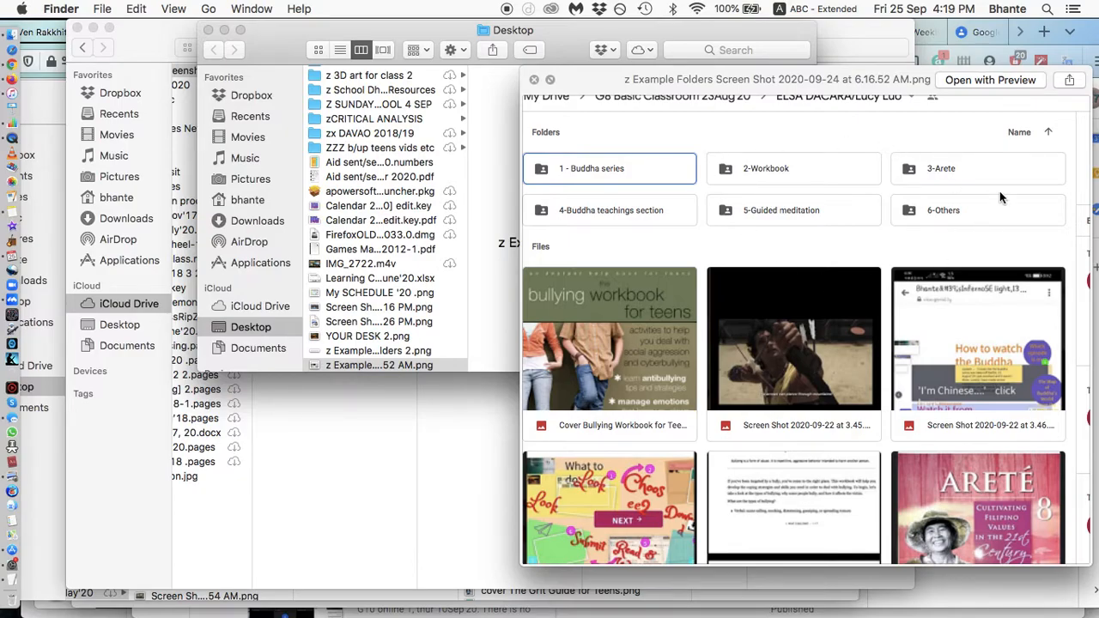
{"action": "mouse_move", "coordinate": [468, 466]}
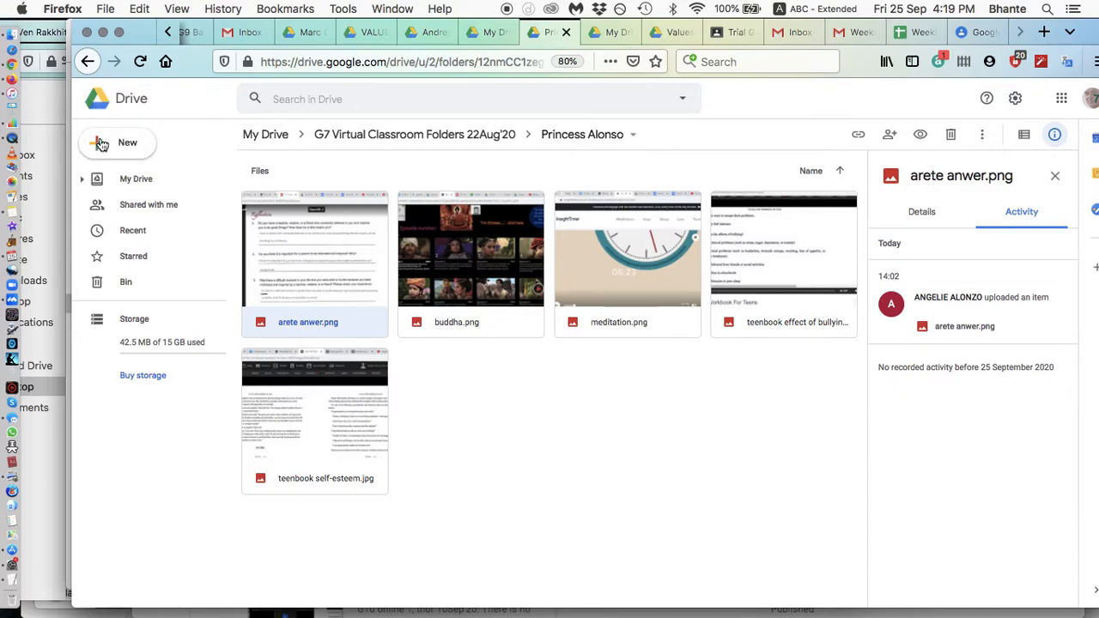
{"action": "left_click", "coordinate": [117, 143]}
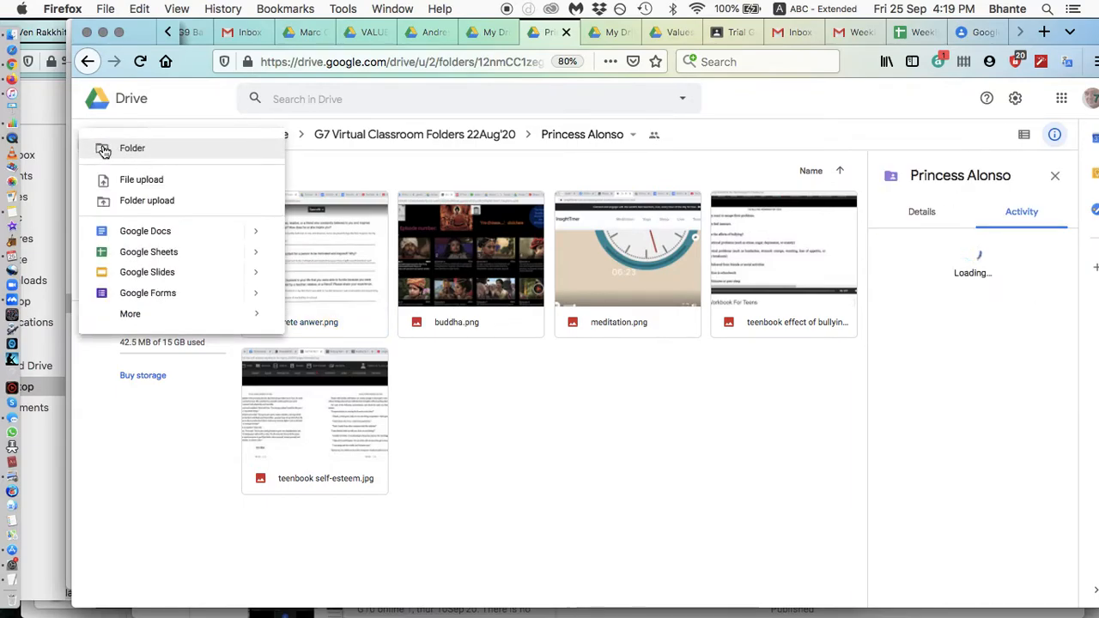
{"action": "left_click", "coordinate": [132, 147]}
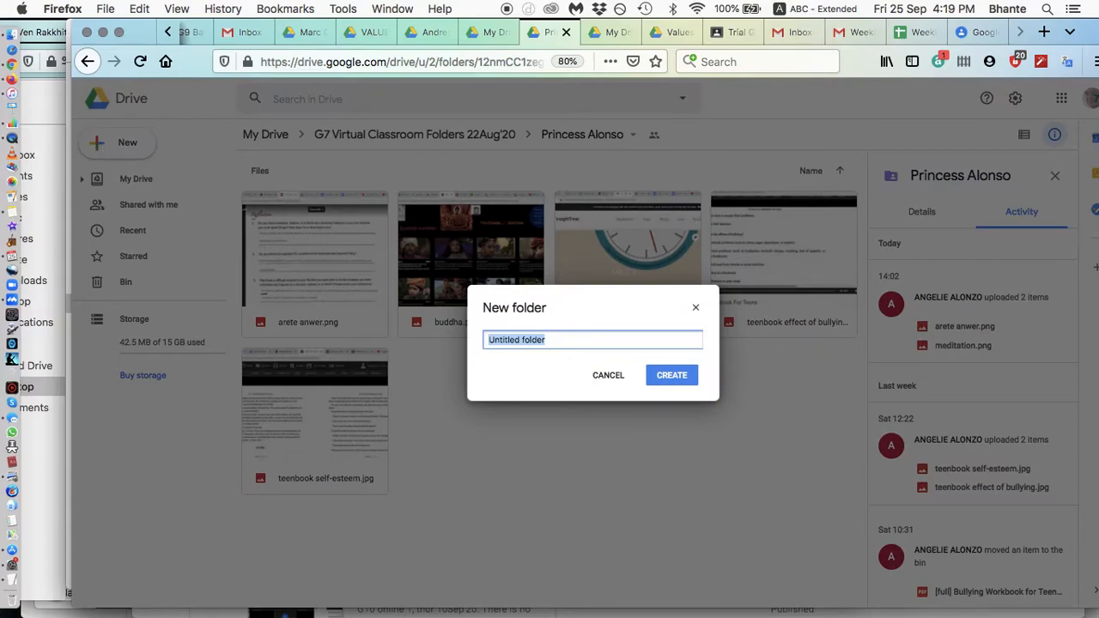
Name the new folder 'I - First try out Folder Princess..... please change this' and create it
{"action": "type", "text": "I - F"}
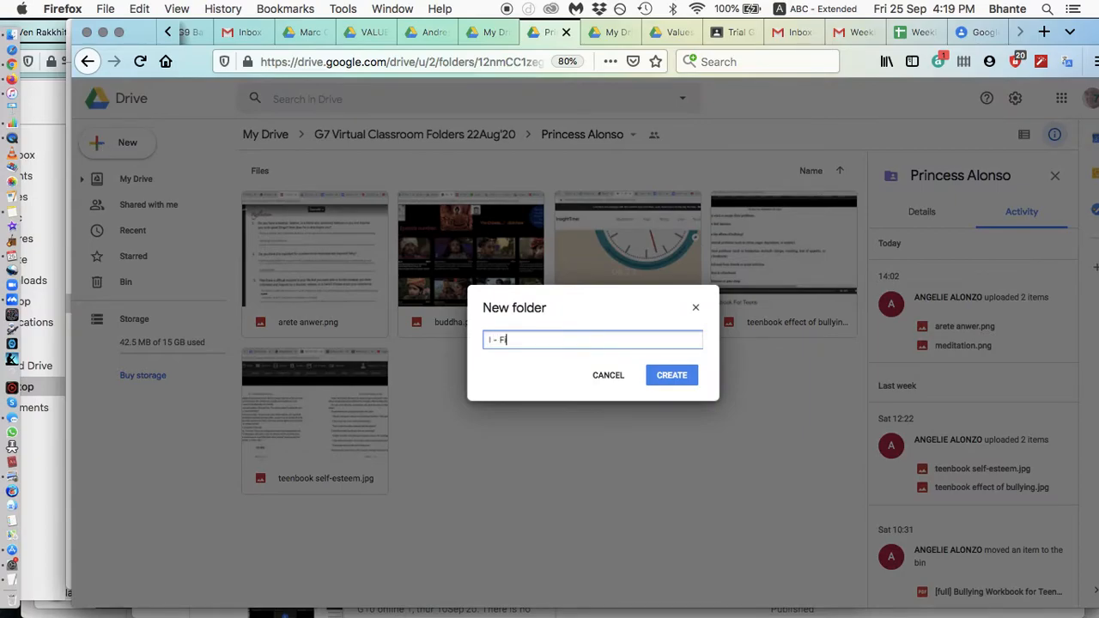
{"action": "type", "text": "irst try"}
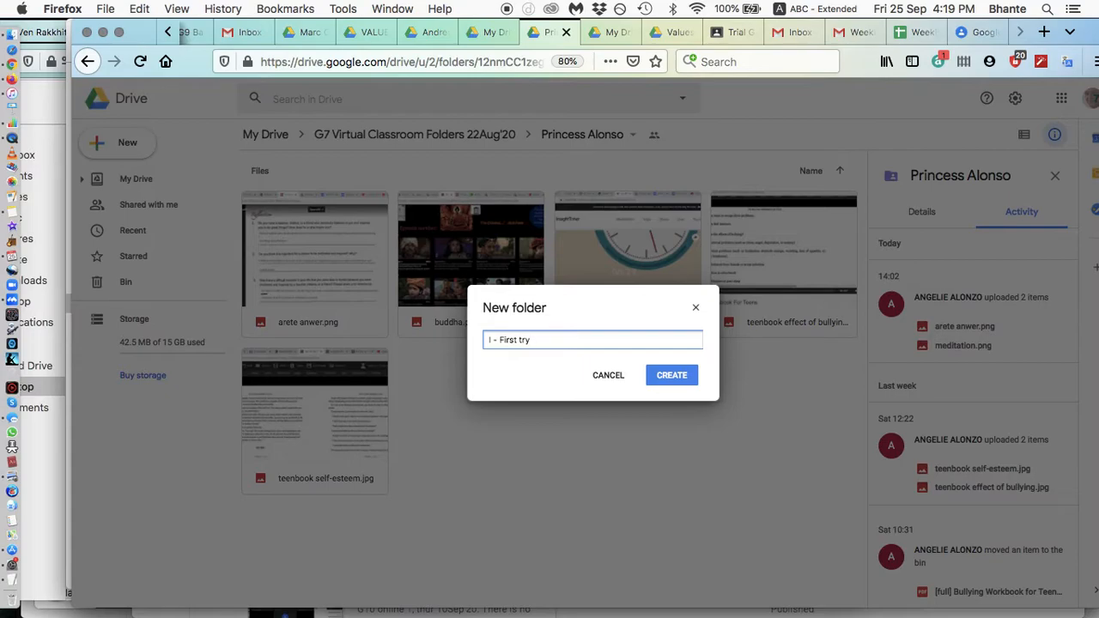
{"action": "type", "text": "out Folder"}
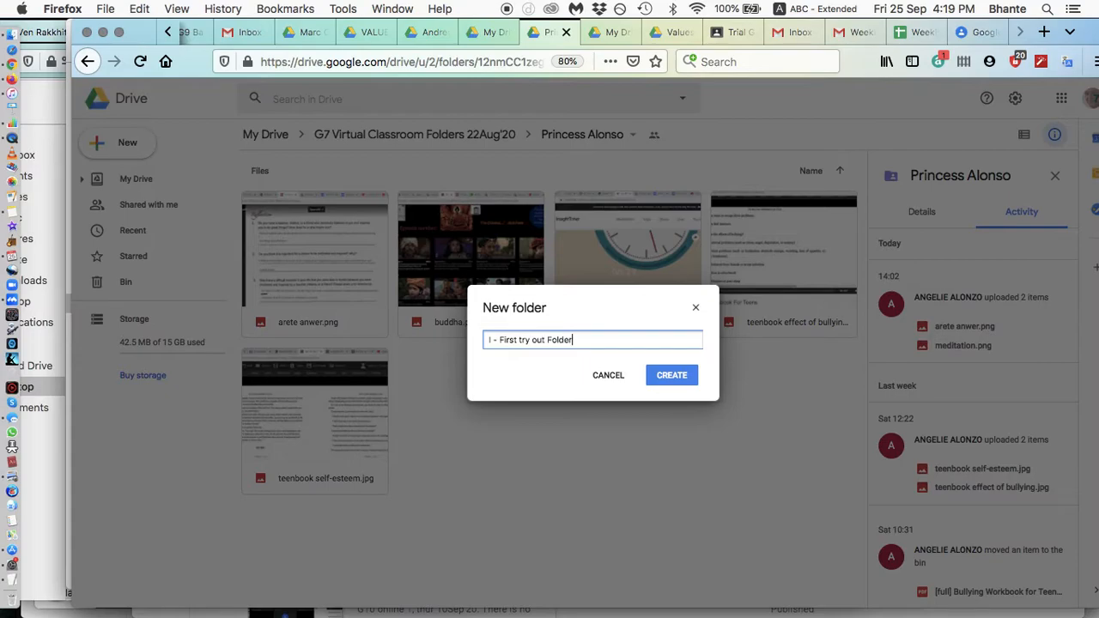
{"action": "type", "text": "Princess"}
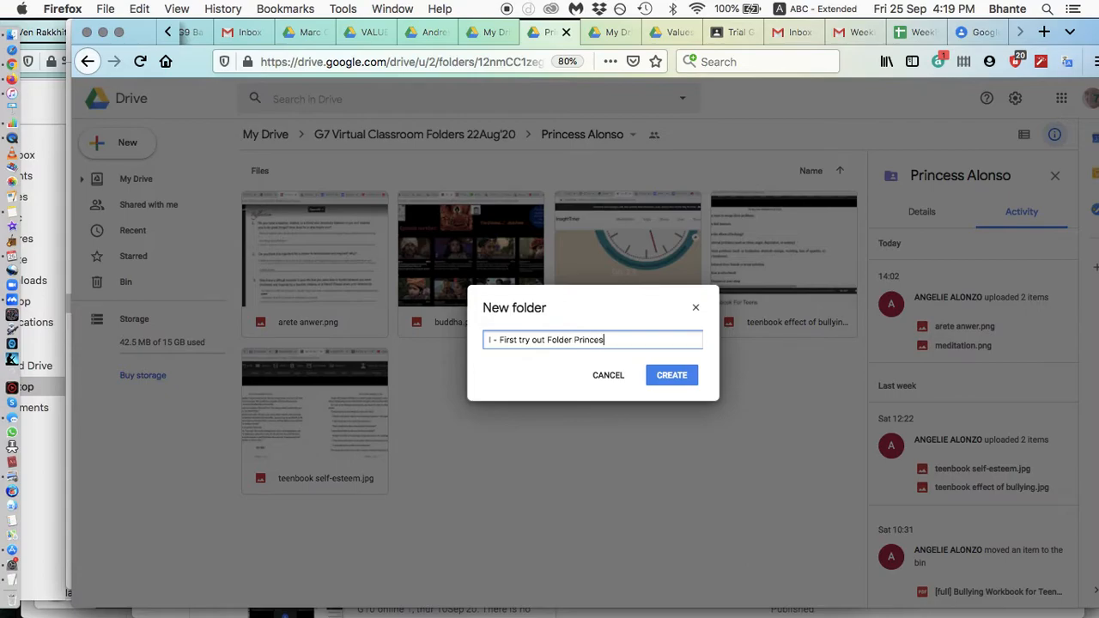
{"action": "type", "text": "..... please chang"}
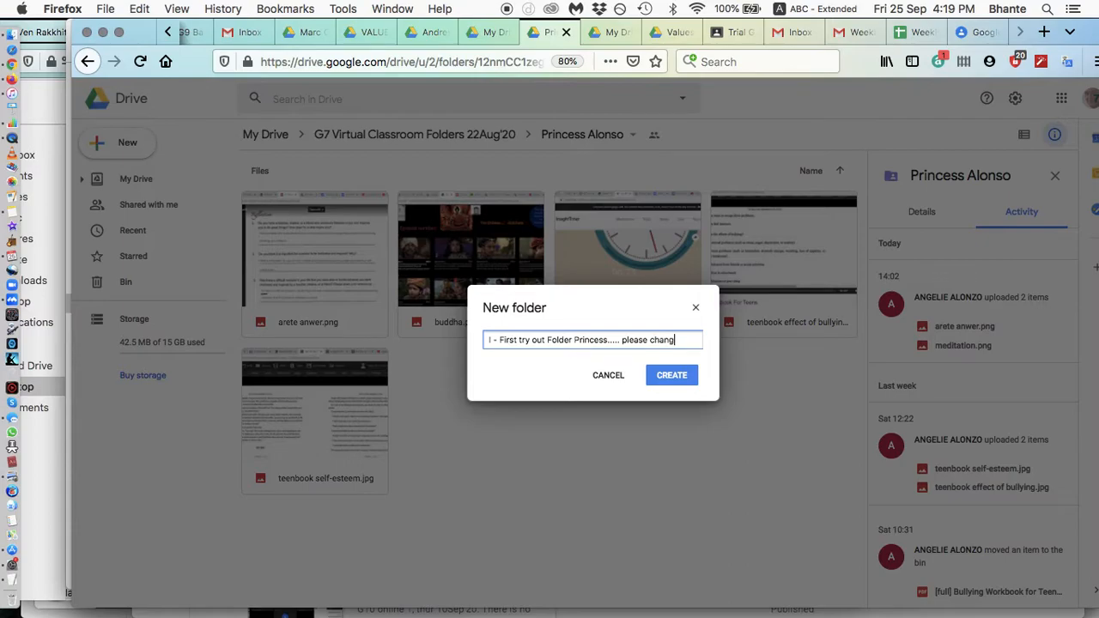
{"action": "type", "text": "ethis and add five more"}
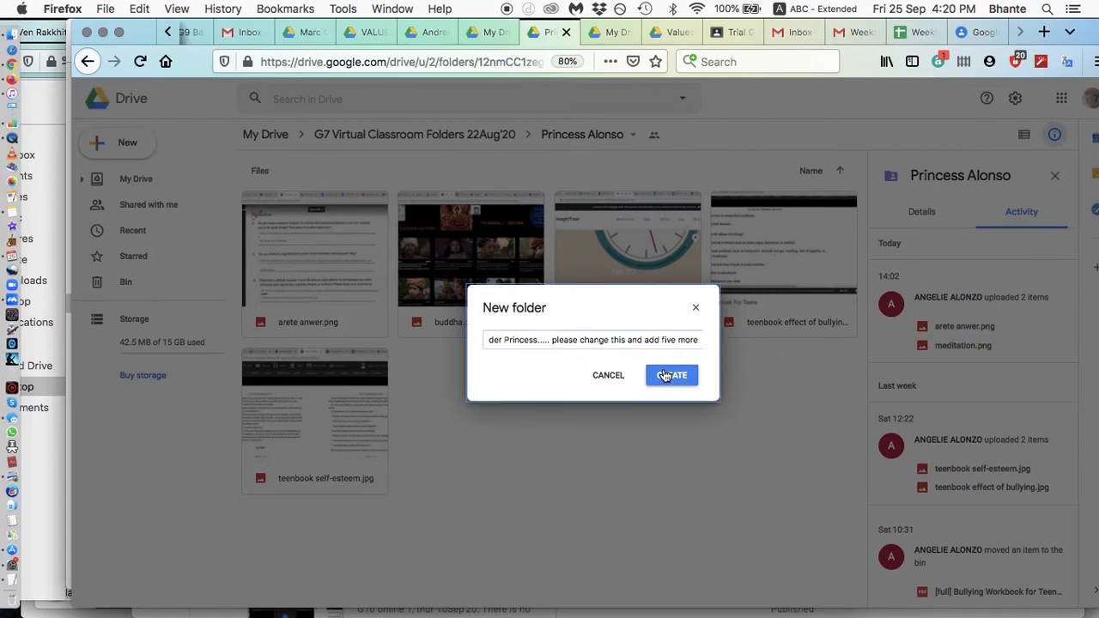
{"action": "left_click", "coordinate": [670, 375]}
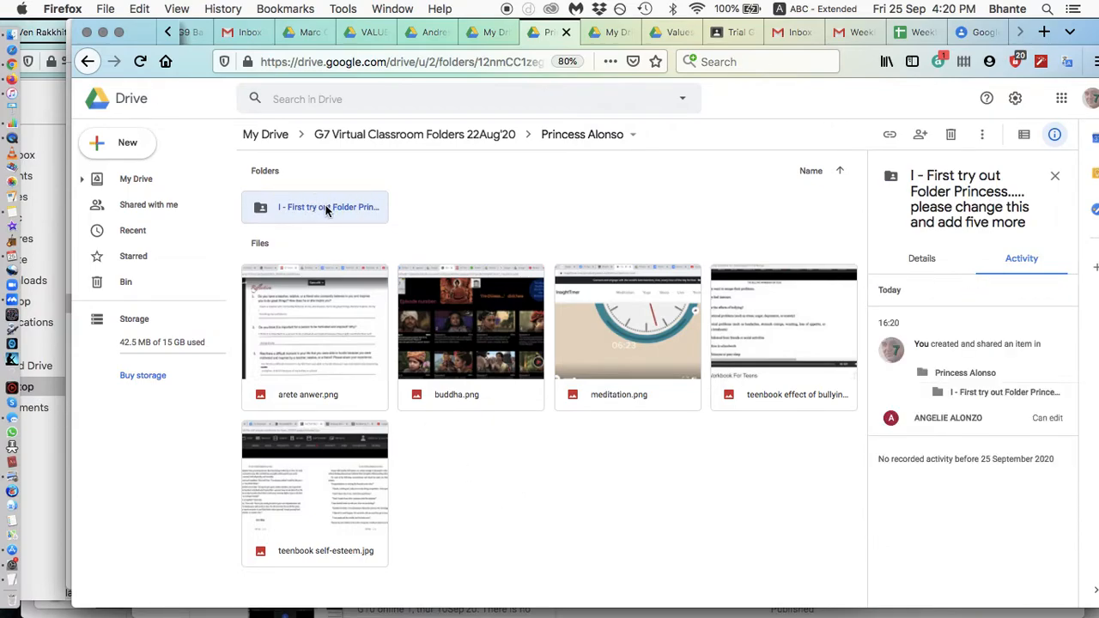
{"action": "mouse_move", "coordinate": [464, 203]}
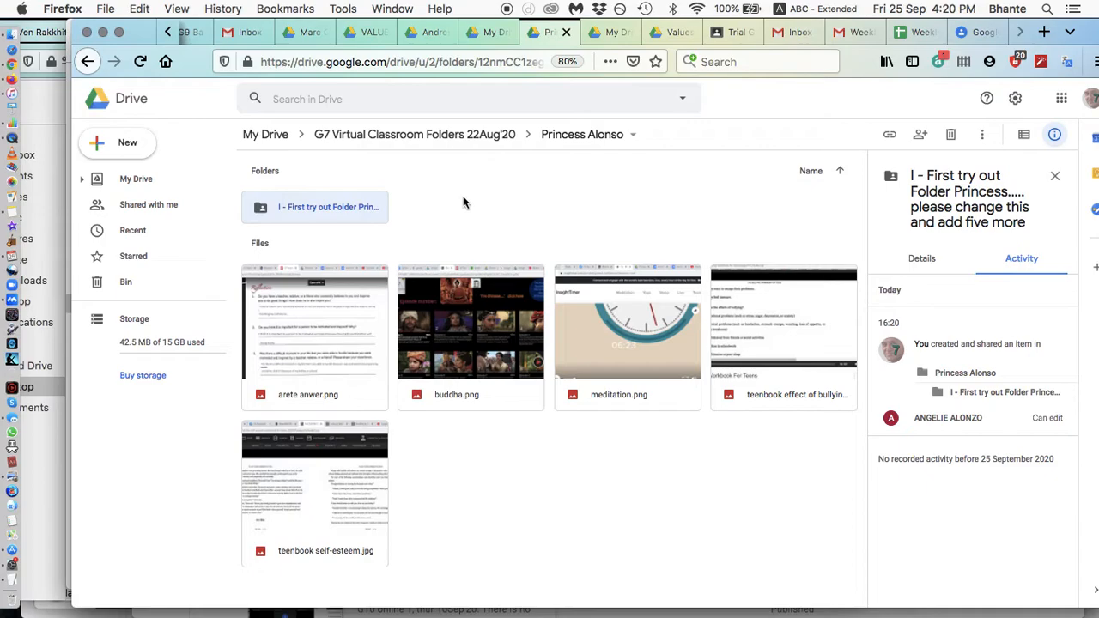
{"action": "mouse_move", "coordinate": [844, 225]}
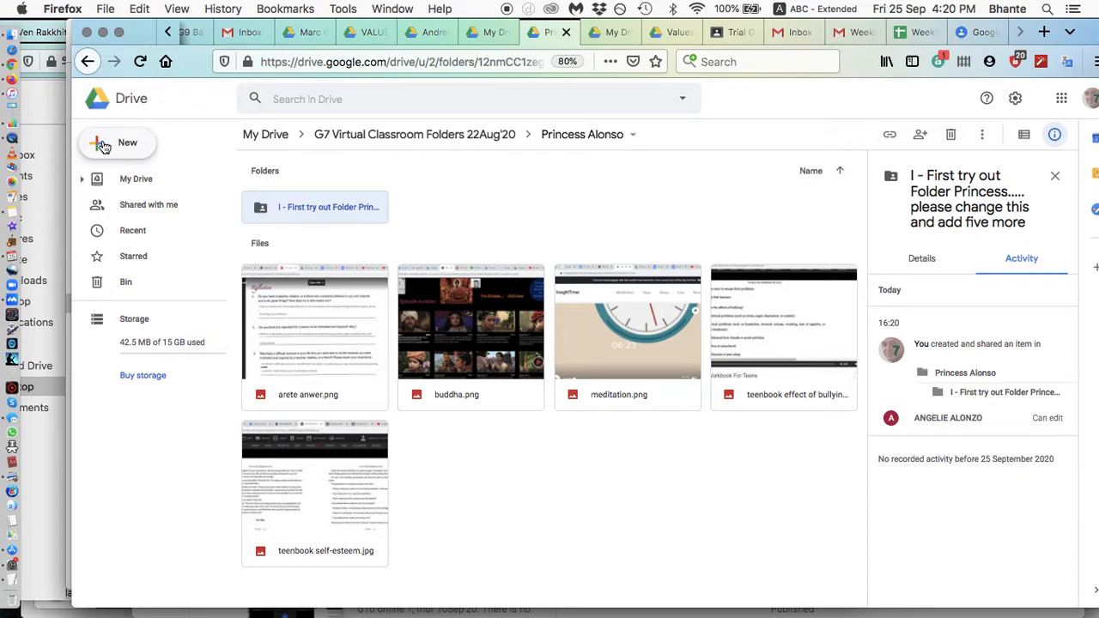
{"action": "left_click", "coordinate": [118, 142]}
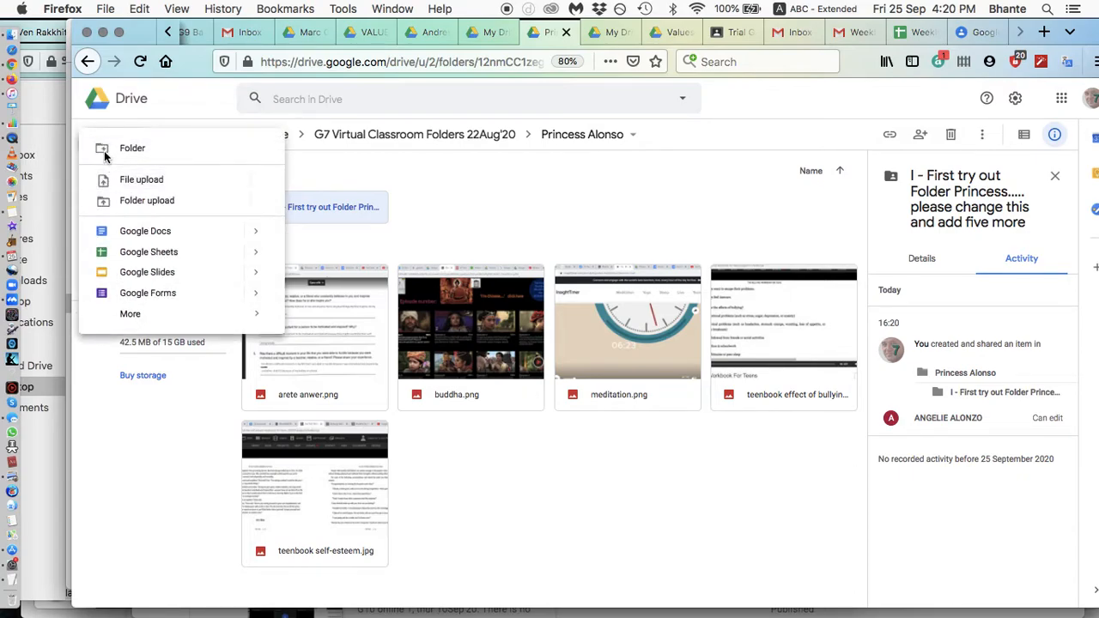
{"action": "mouse_move", "coordinate": [464, 162]}
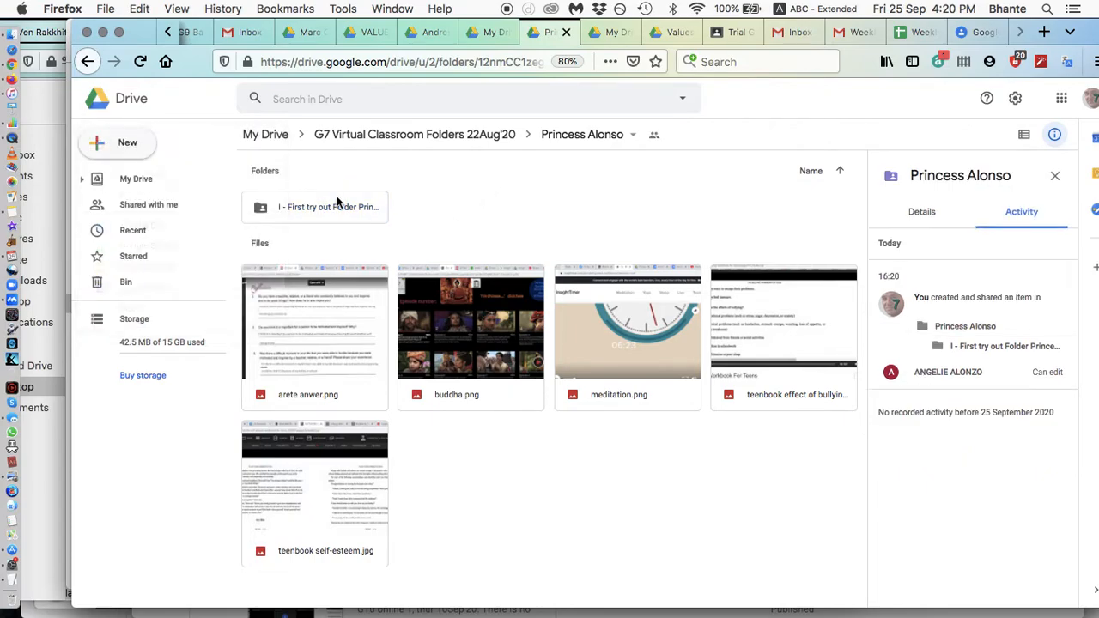
{"action": "left_click", "coordinate": [316, 207]}
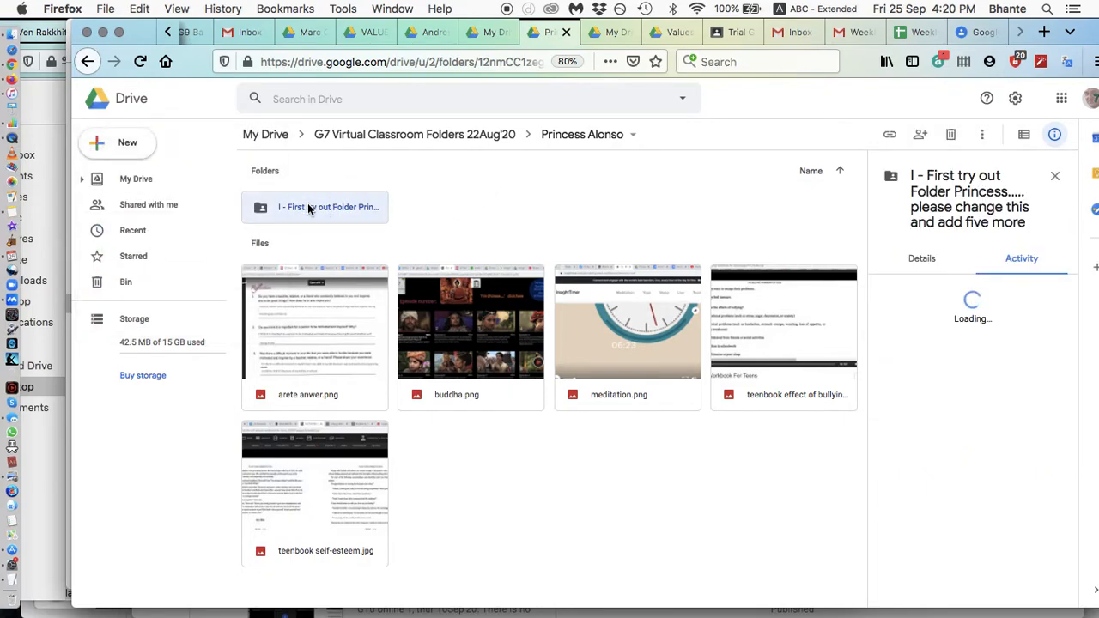
{"action": "right_click", "coordinate": [314, 207]}
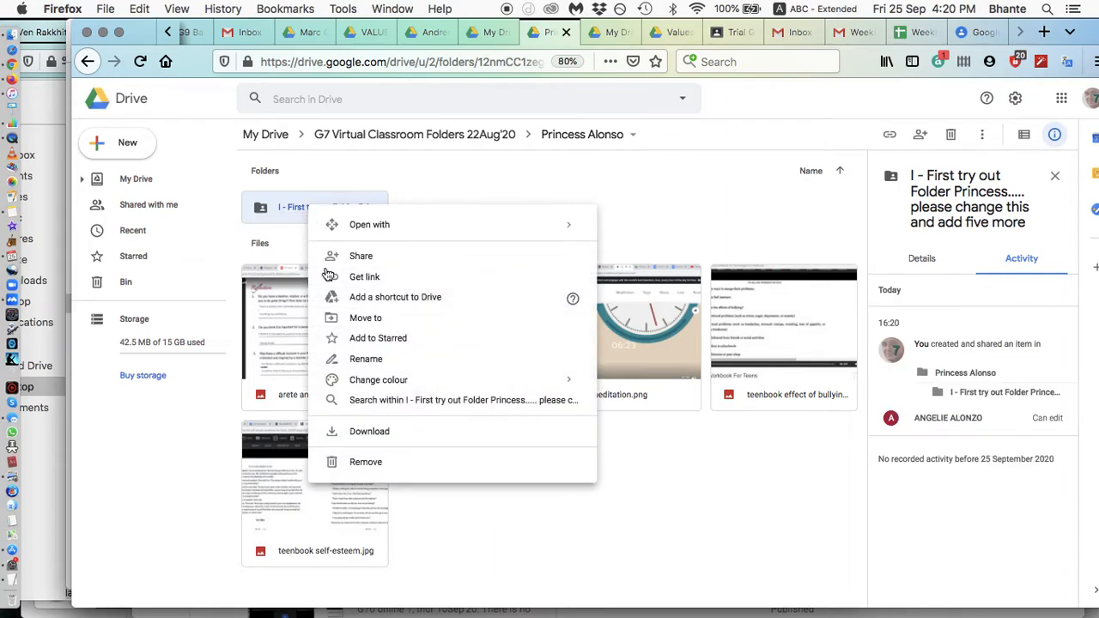
{"action": "mouse_move", "coordinate": [366, 359]}
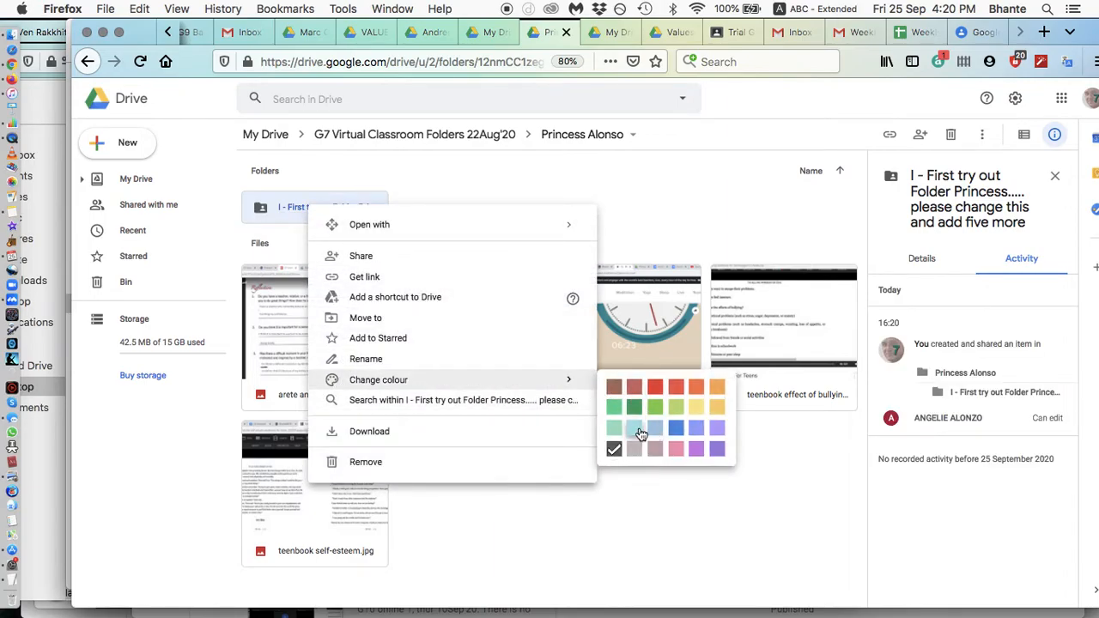
{"action": "mouse_move", "coordinate": [650, 208]}
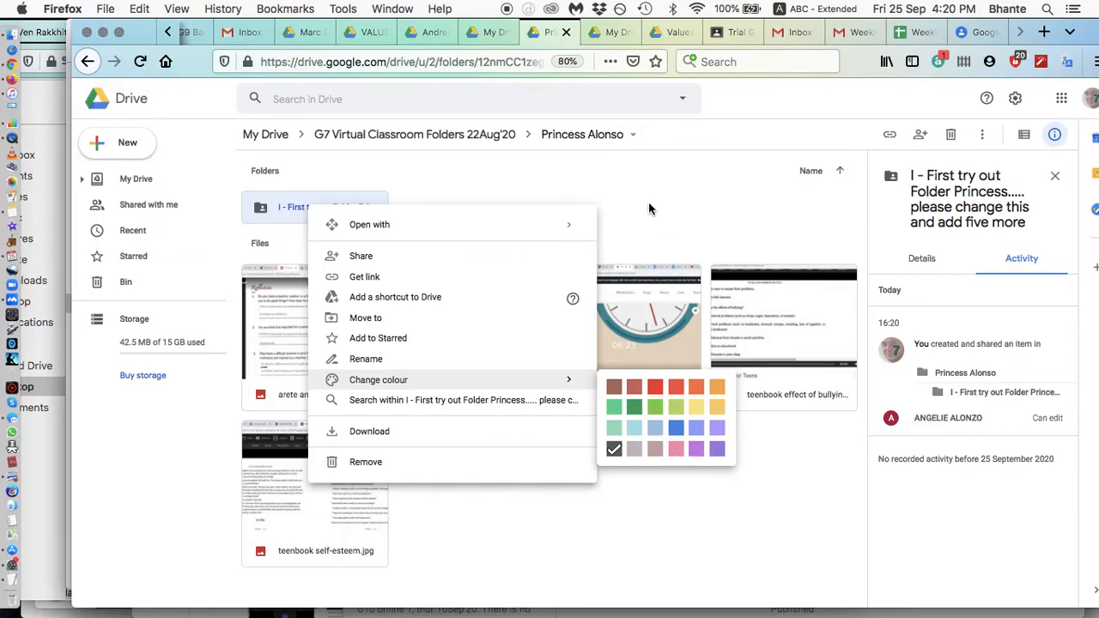
{"action": "left_click", "coordinate": [650, 209]}
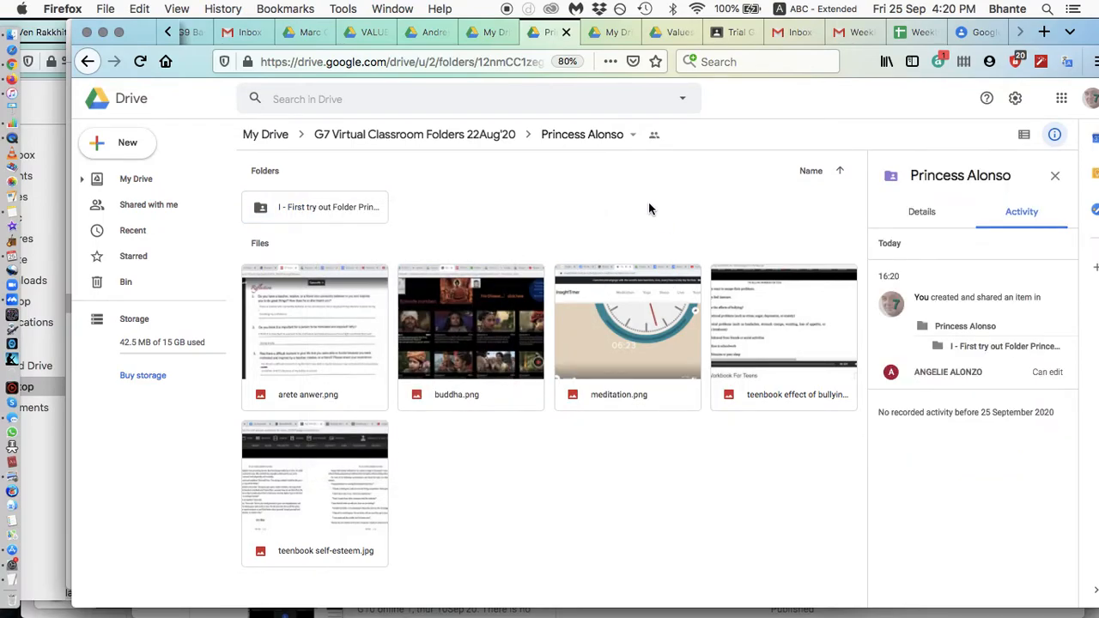
{"action": "scroll", "scroll_direction": "down", "scroll_amount": 3}
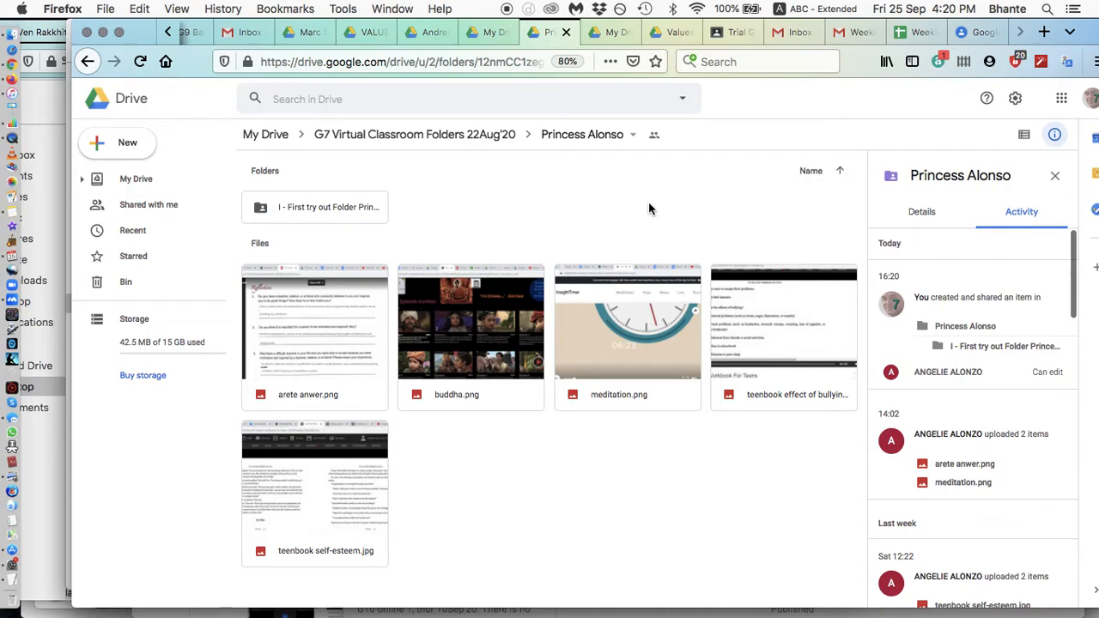